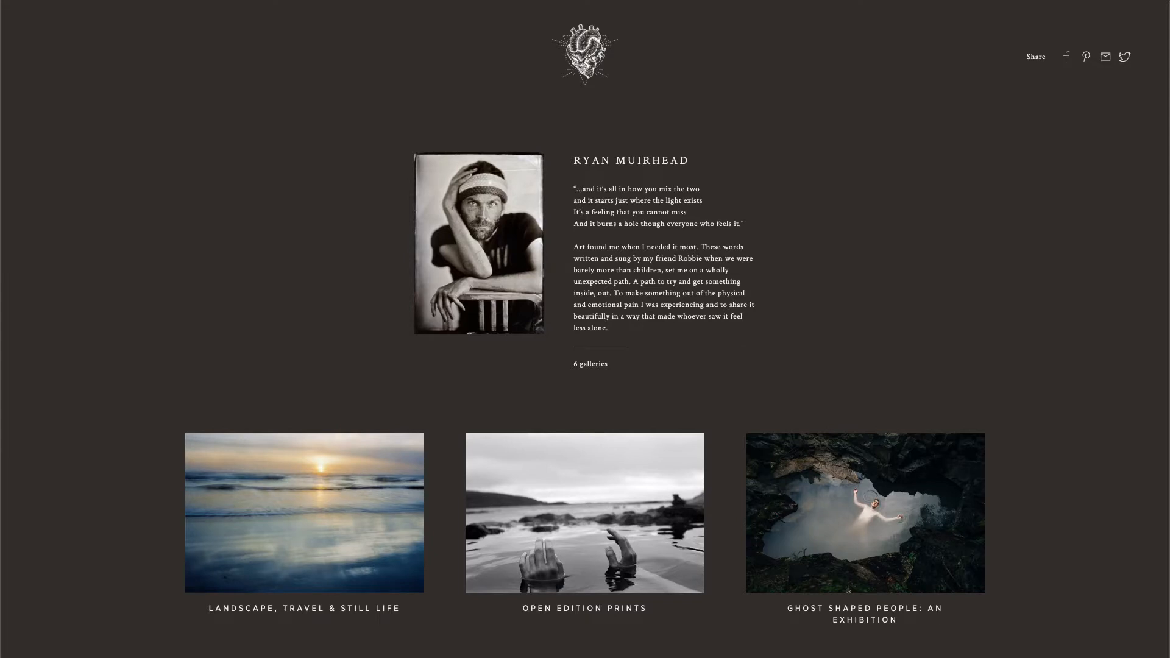
- Choose the 20x24" Black Frame for the Ryonen in Boise print in the Ghost Shaped People gallery
{"action": "left_click", "coordinate": [864, 513]}
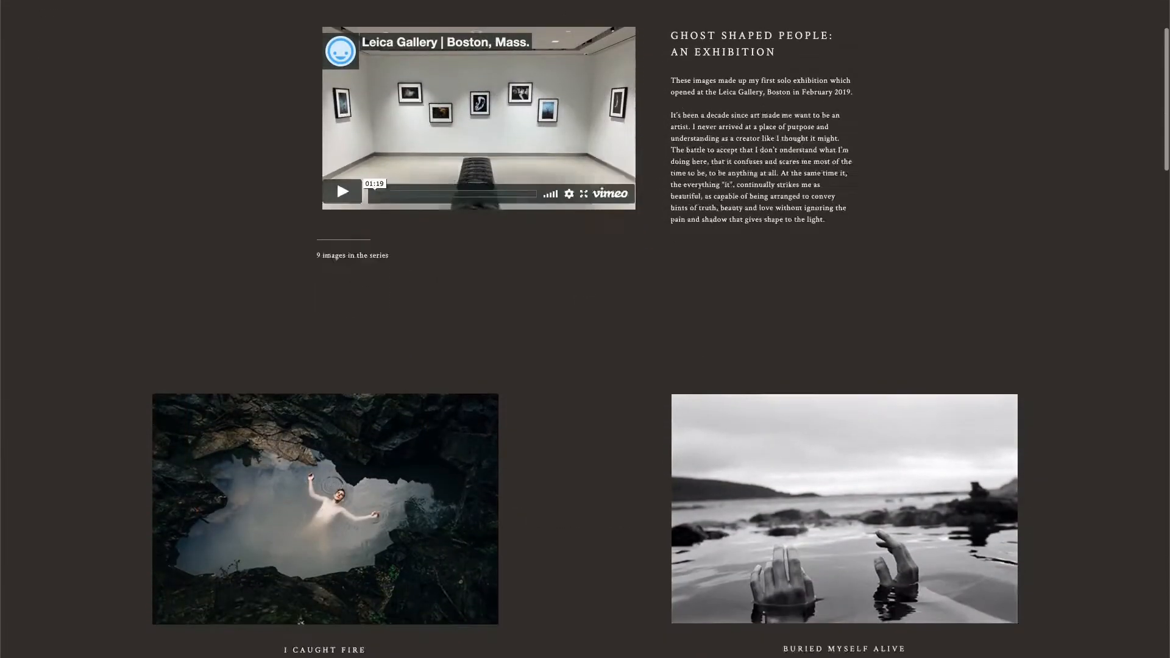
{"action": "scroll", "scroll_direction": "down", "scroll_amount": 3}
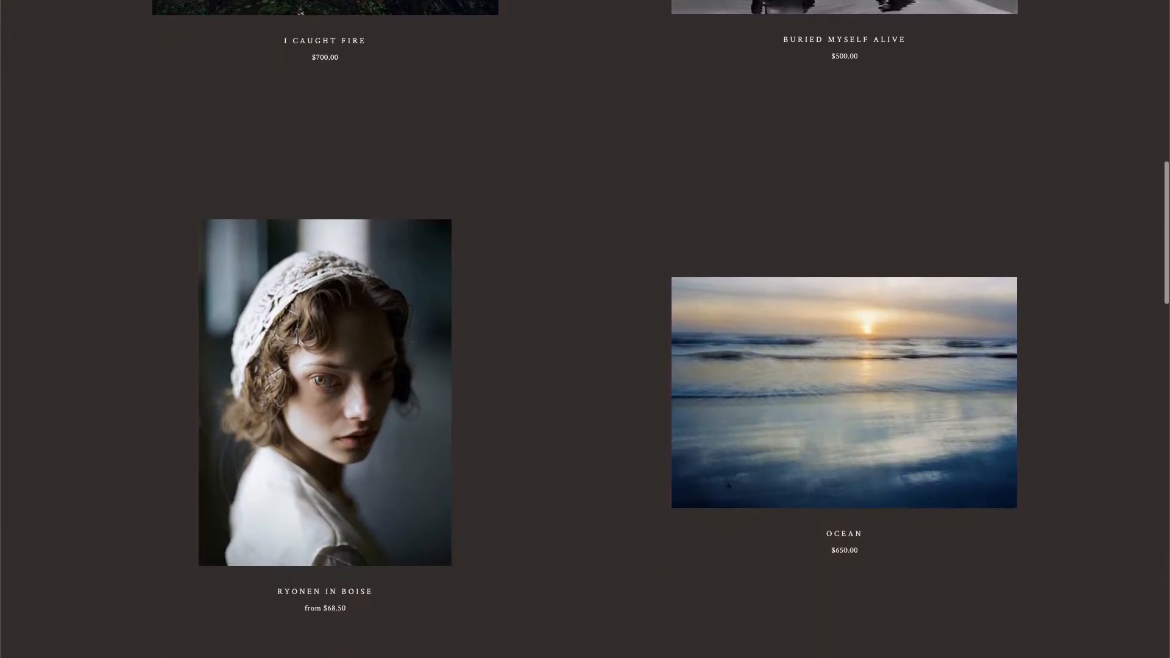
{"action": "left_click", "coordinate": [324, 392]}
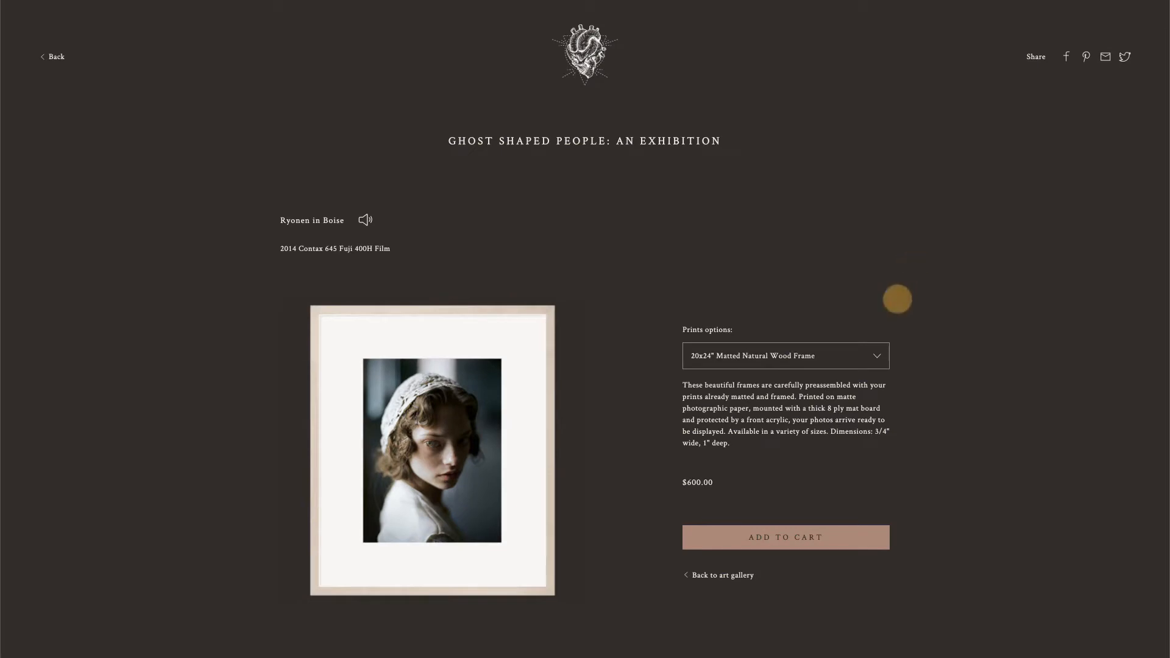
{"action": "left_click", "coordinate": [785, 354]}
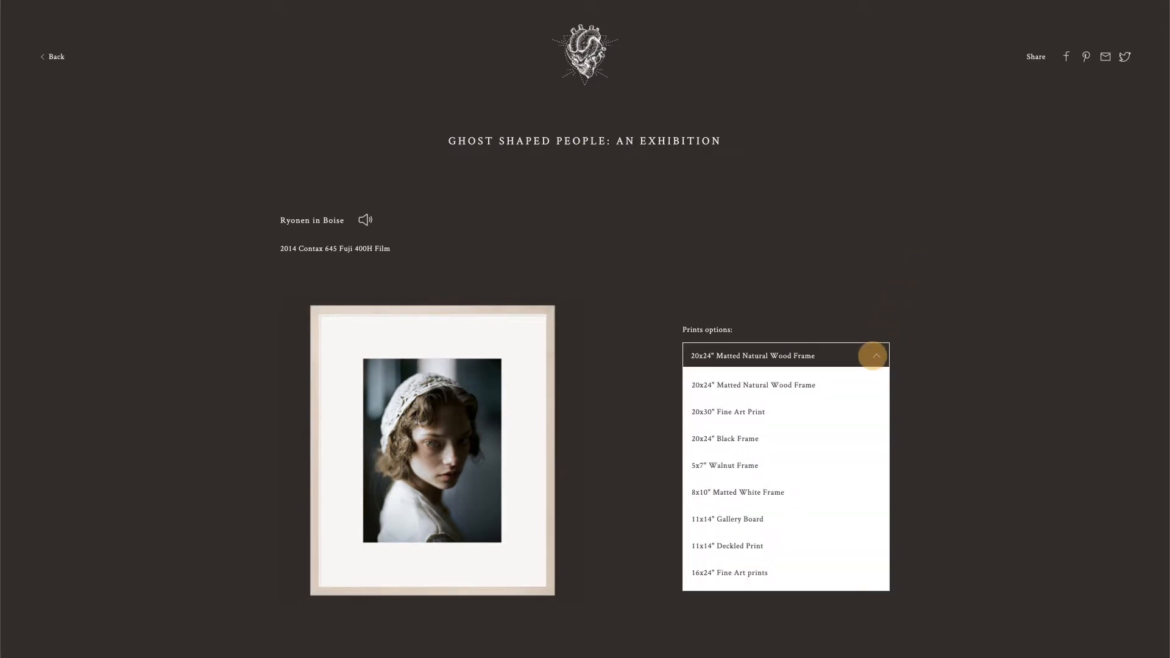
{"action": "left_click", "coordinate": [724, 439]}
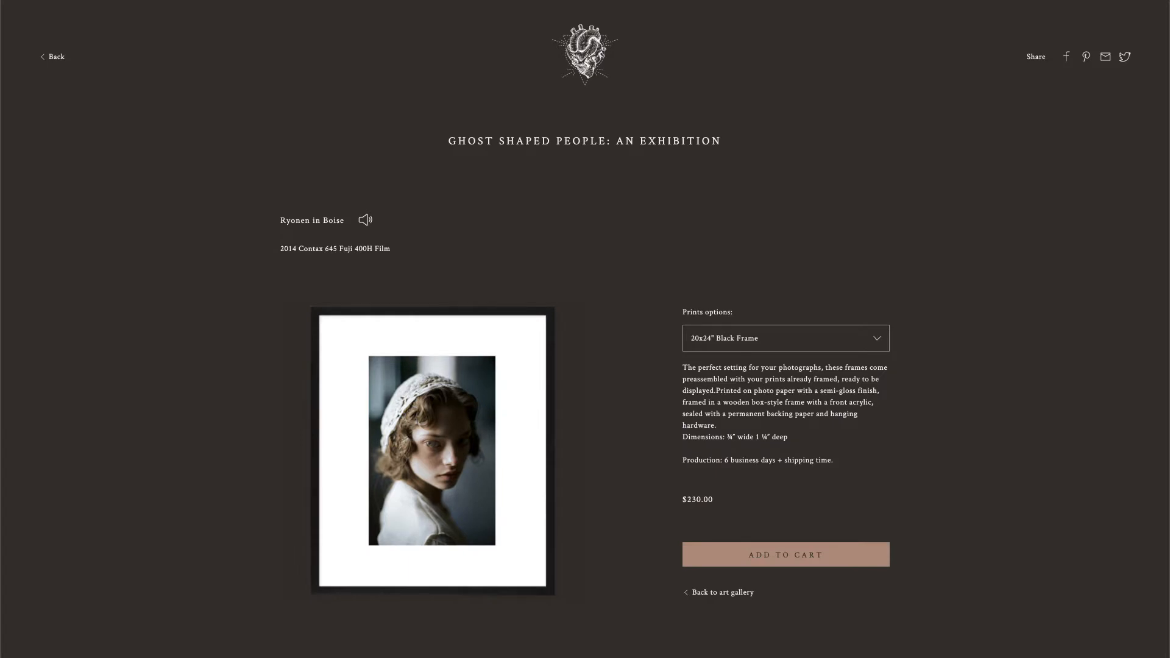
{"action": "left_click", "coordinate": [723, 592]}
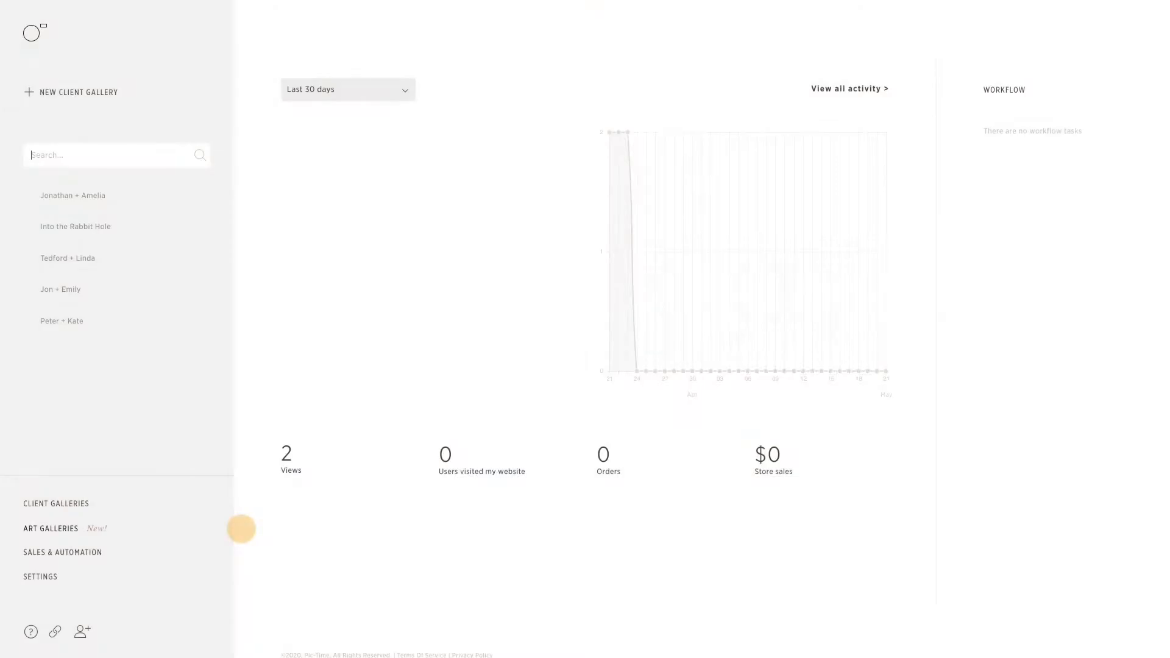
- Preview the art main page from Art Galleries and reach the Ghost Shaped People gallery's photos
{"action": "left_click", "coordinate": [51, 528]}
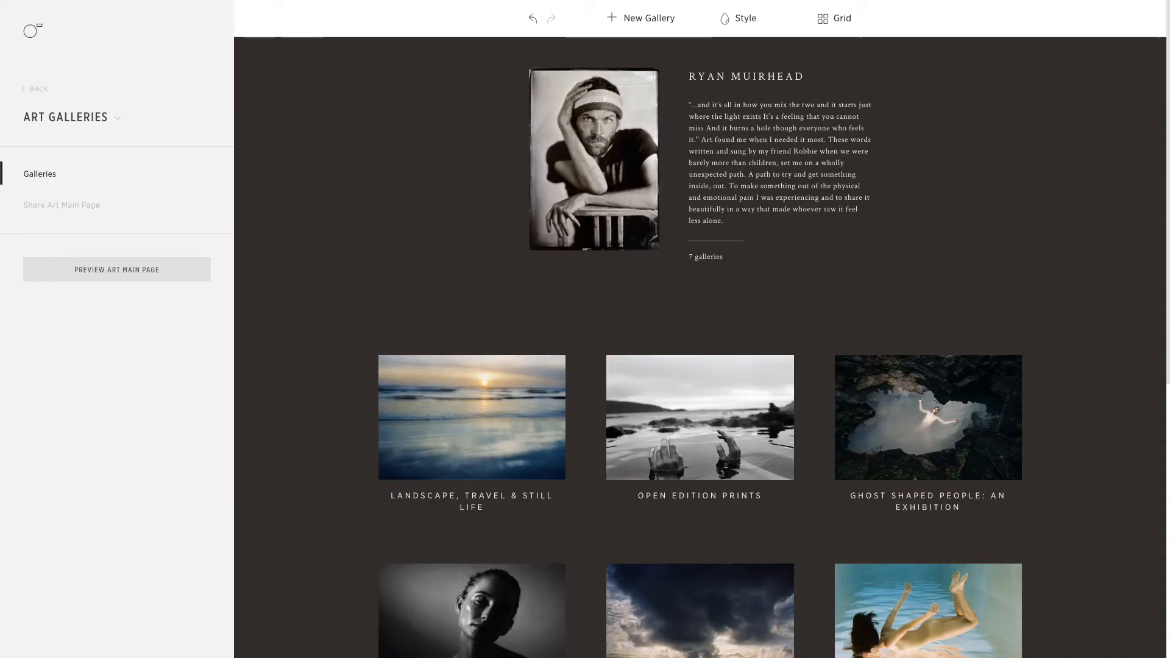
{"action": "left_click", "coordinate": [927, 416]}
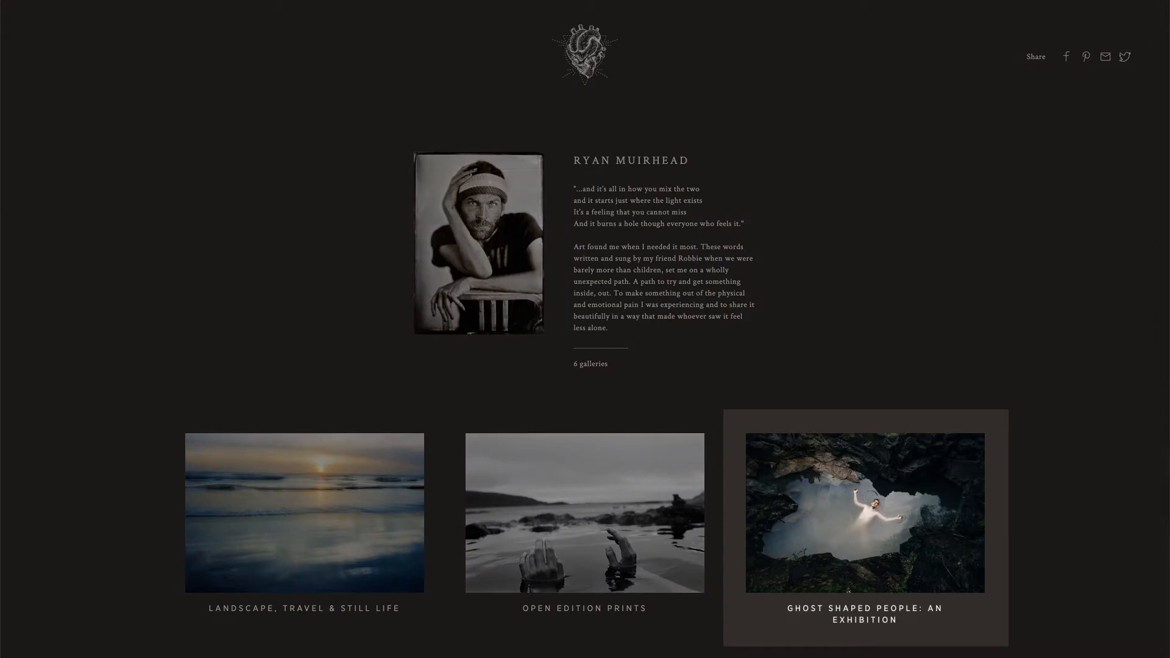
{"action": "left_click", "coordinate": [865, 513]}
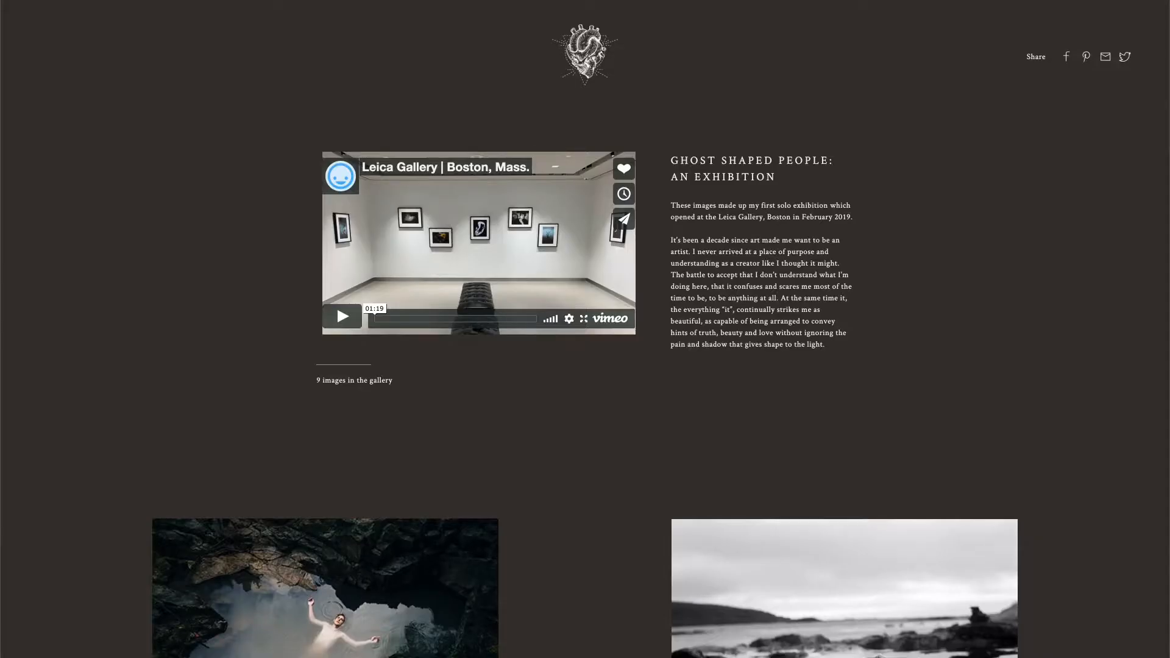
{"action": "scroll", "scroll_direction": "down", "scroll_amount": 3}
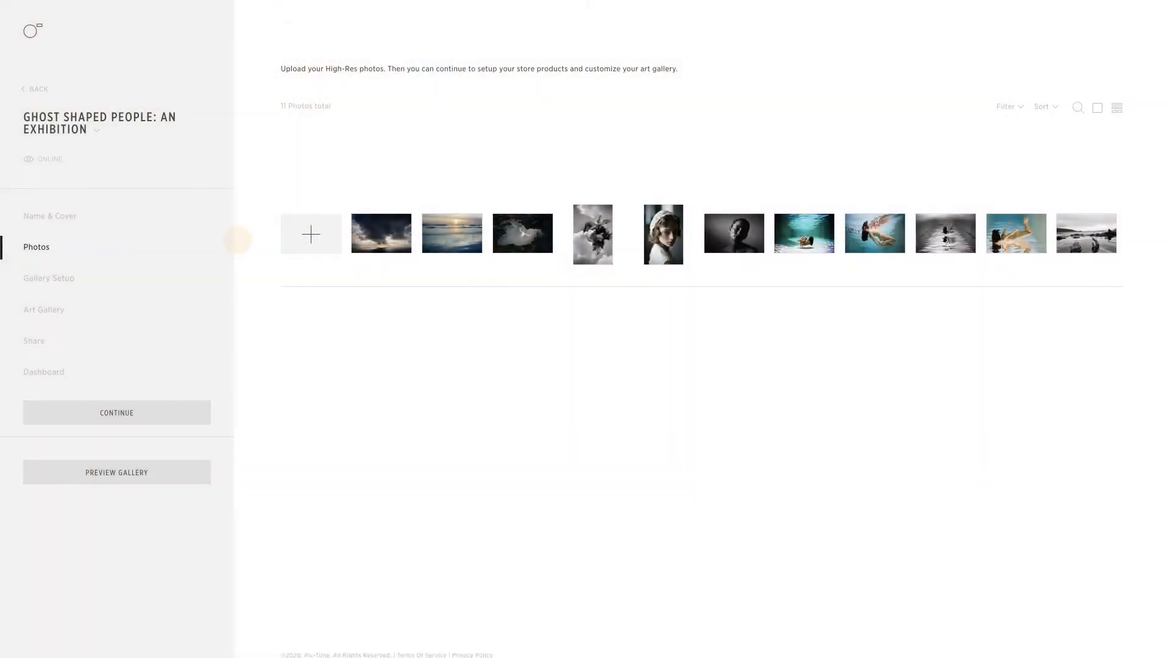
- Show the exhibition's Gallery Setup with watermark, price list and email package
{"action": "left_click", "coordinate": [48, 278]}
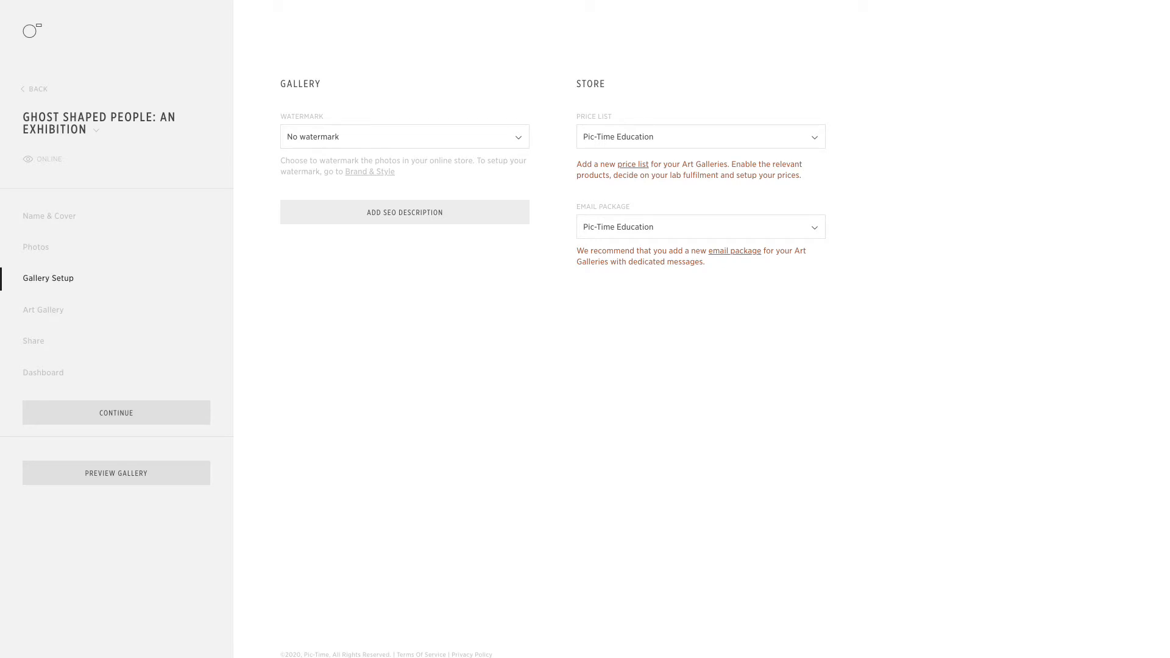
- Preview the gallery as visitors, then set its email package to Art Galleries
{"action": "left_click", "coordinate": [369, 170]}
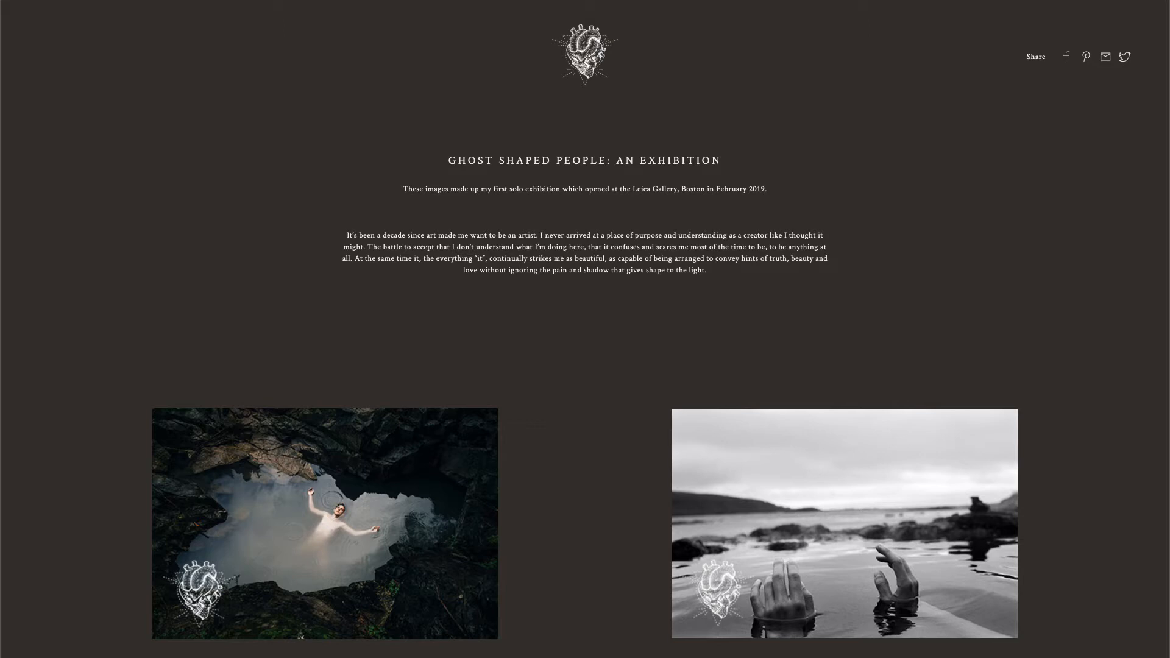
{"action": "left_click", "coordinate": [324, 523]}
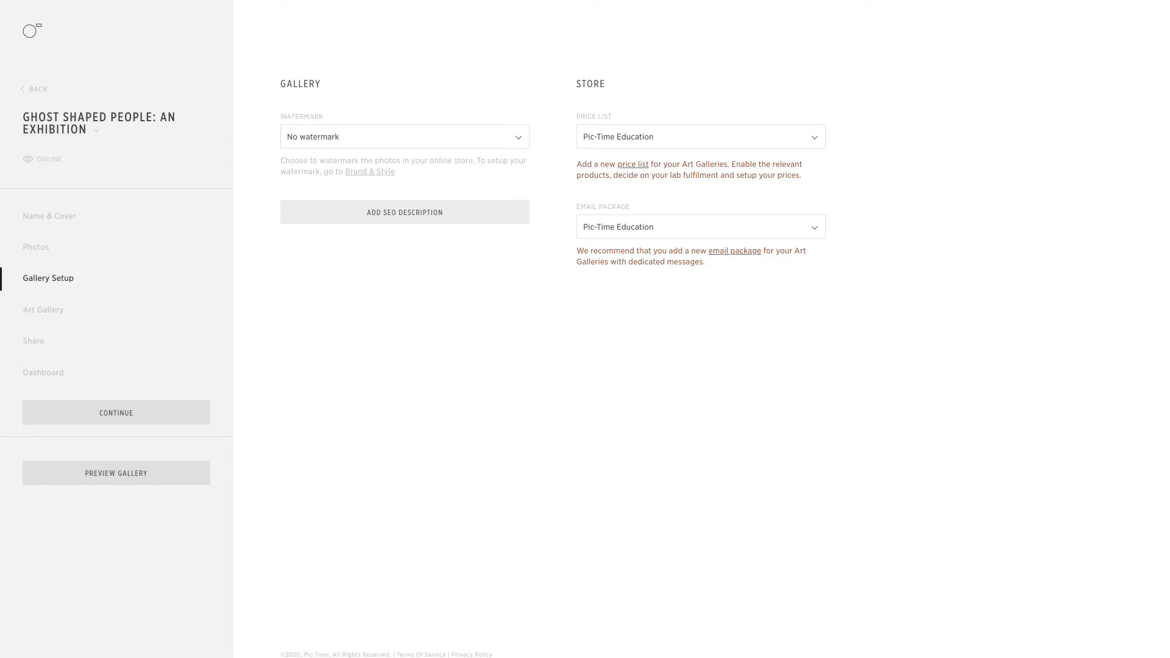
{"action": "mouse_move", "coordinate": [759, 255]}
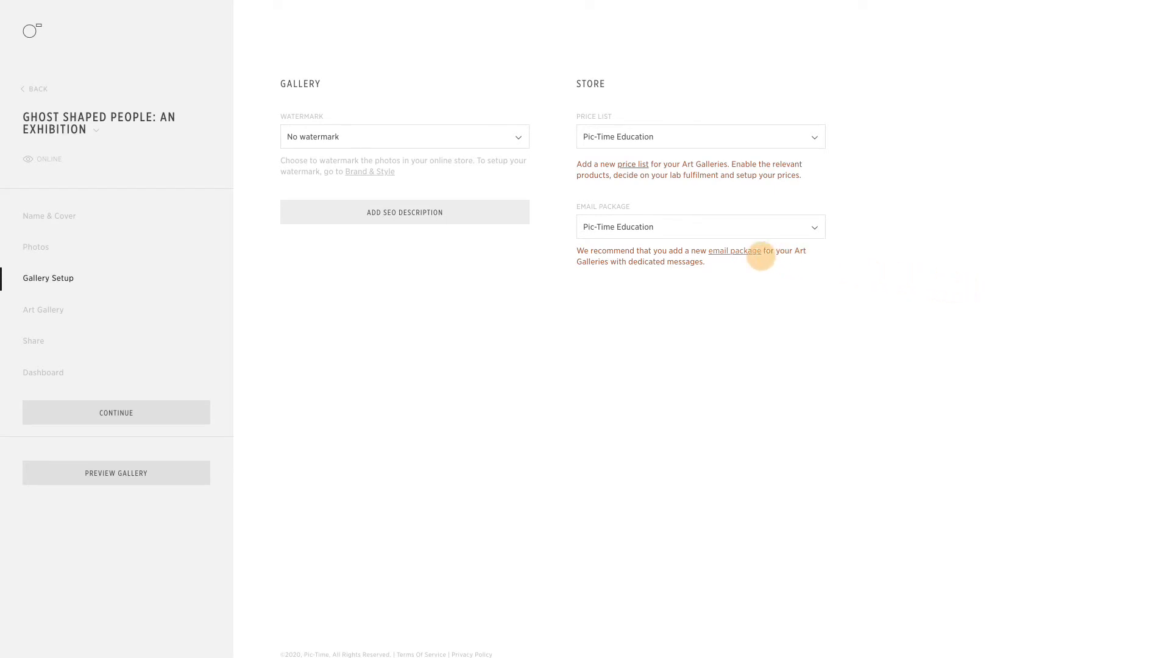
{"action": "left_click", "coordinate": [734, 251]}
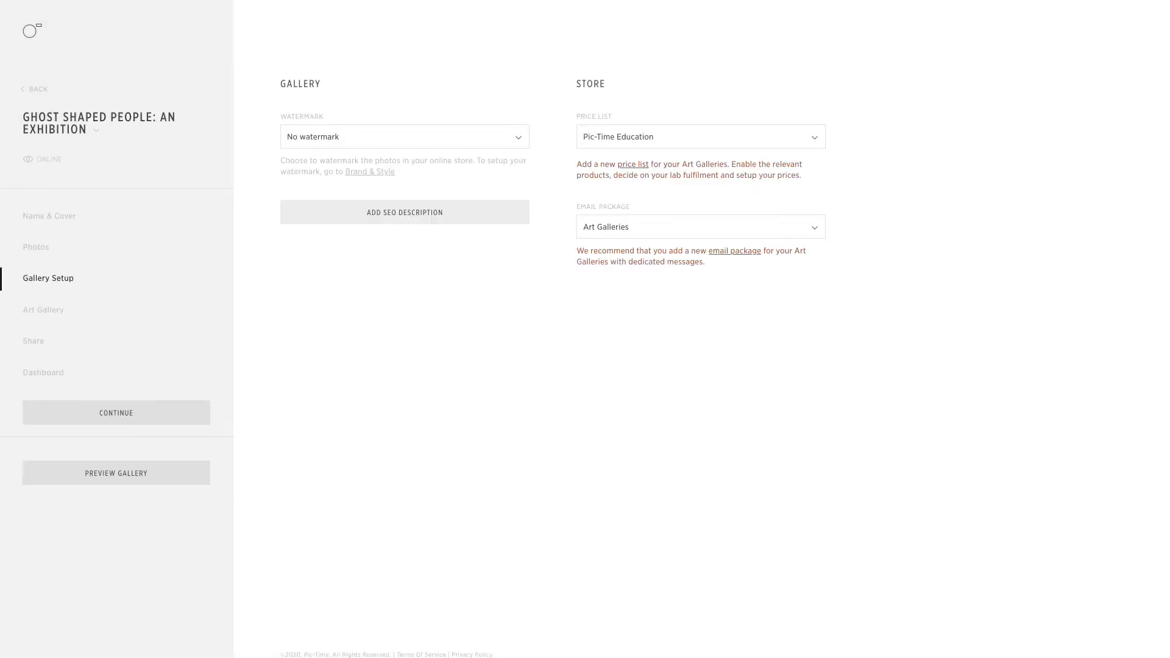
{"action": "mouse_move", "coordinate": [404, 217]}
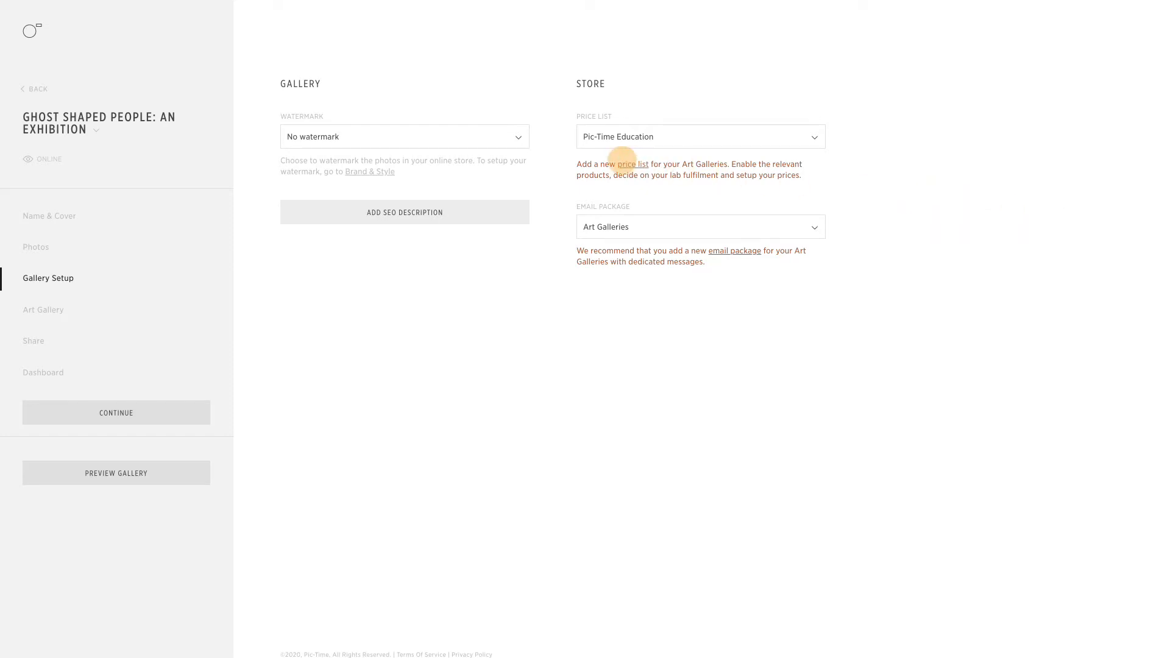
- Review the Frames pricing in the Pic-Time Art Gallery price list, then return to the art gallery layout
{"action": "left_click", "coordinate": [632, 165]}
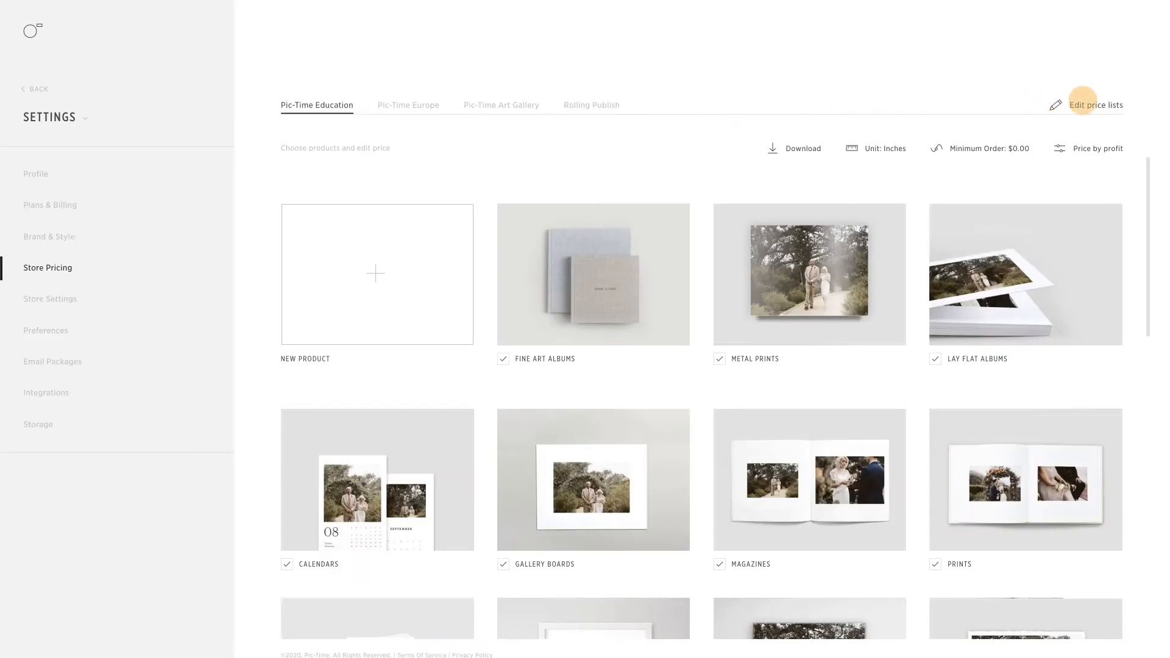
{"action": "left_click", "coordinate": [1096, 105]}
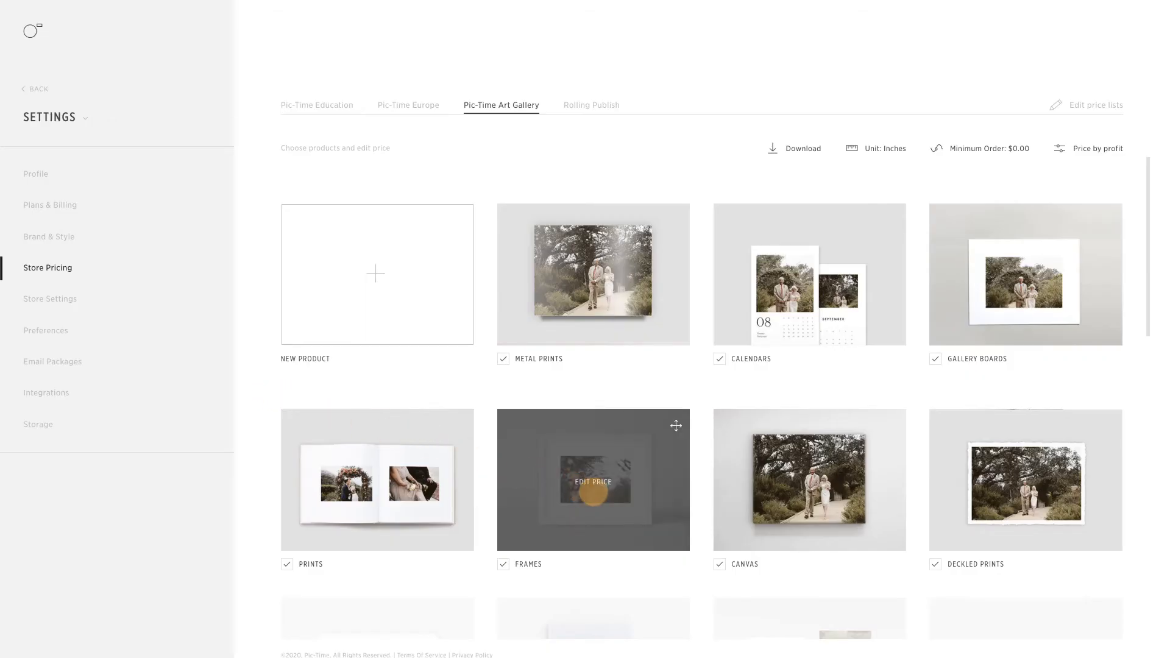
{"action": "left_click", "coordinate": [593, 480]}
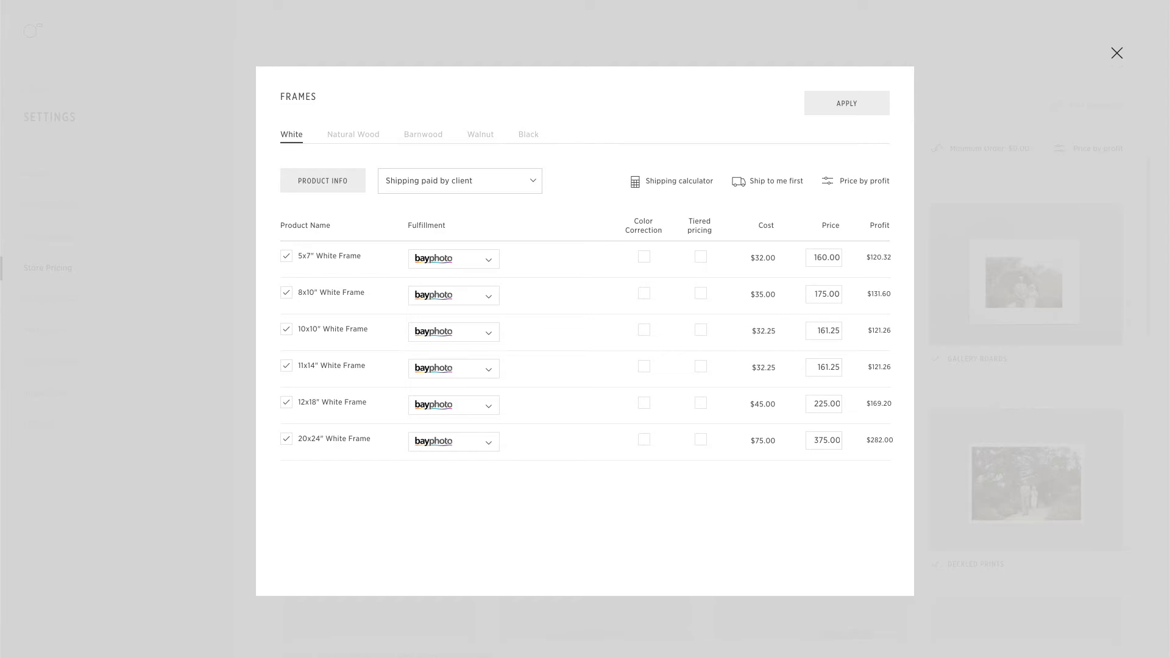
{"action": "left_click", "coordinate": [1116, 52]}
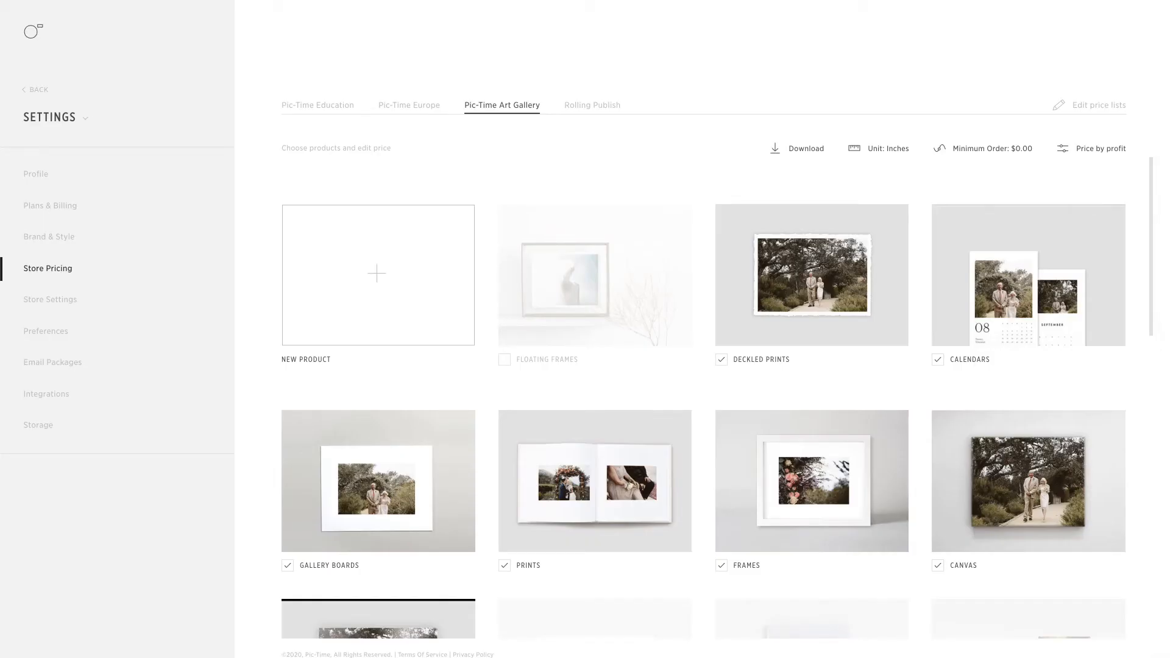
{"action": "left_click", "coordinate": [505, 358]}
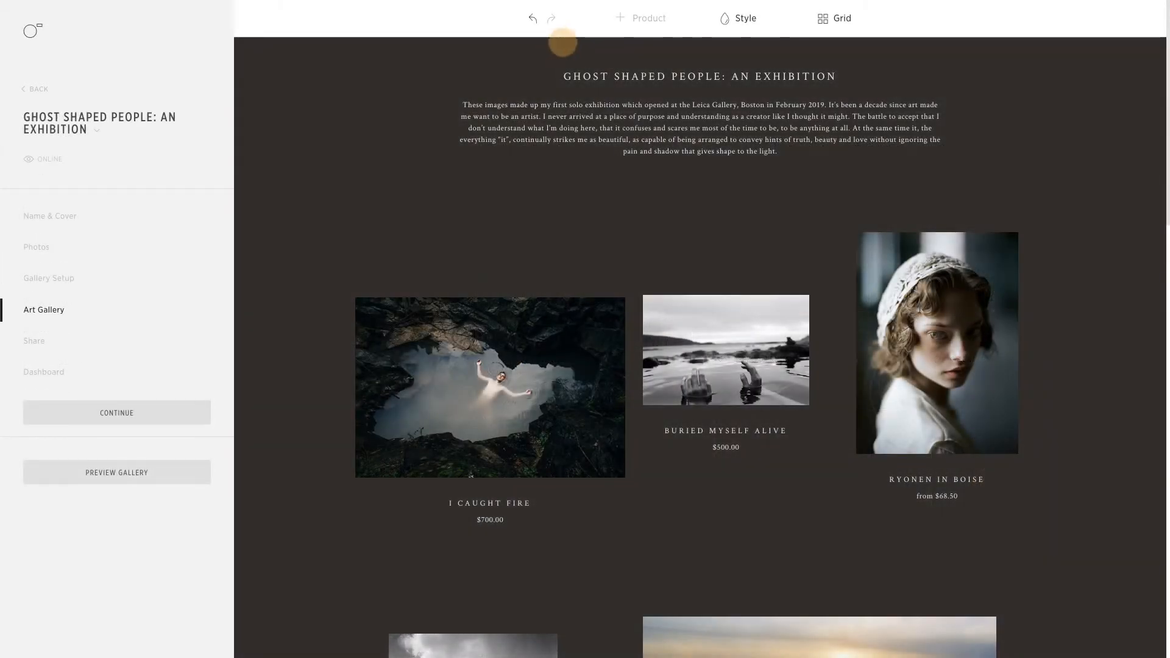
- Add a Frames product from the Shop and place the lace-bonnet portrait in the 20x24" Natural Wood frame
{"action": "left_click", "coordinate": [638, 17]}
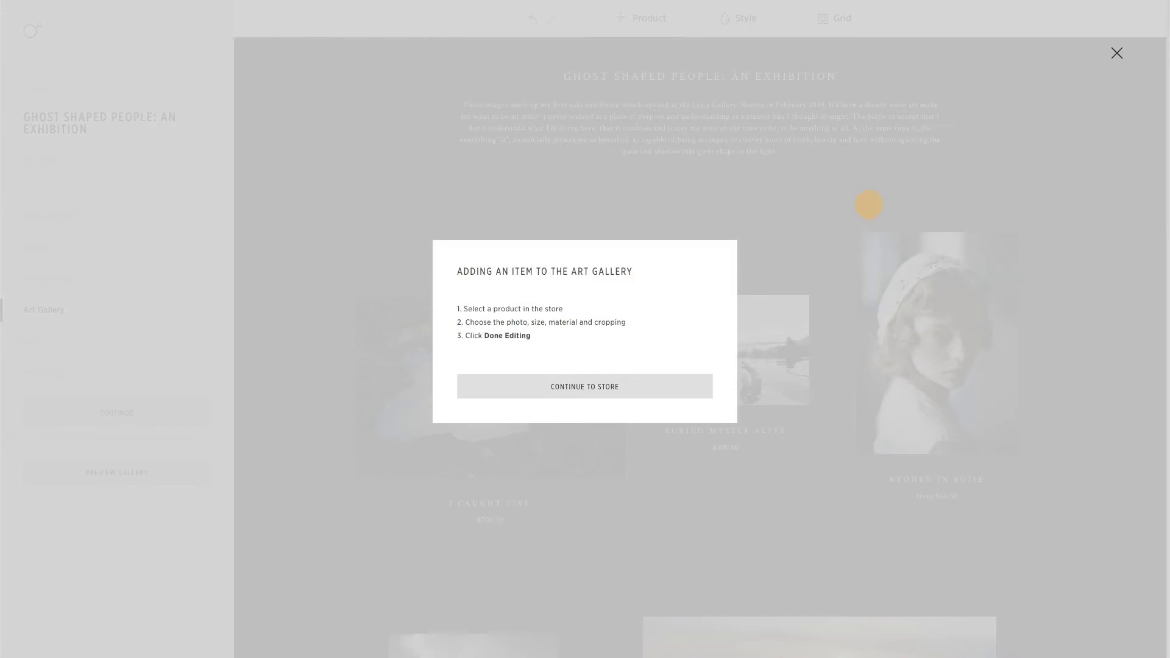
{"action": "left_click", "coordinate": [584, 386]}
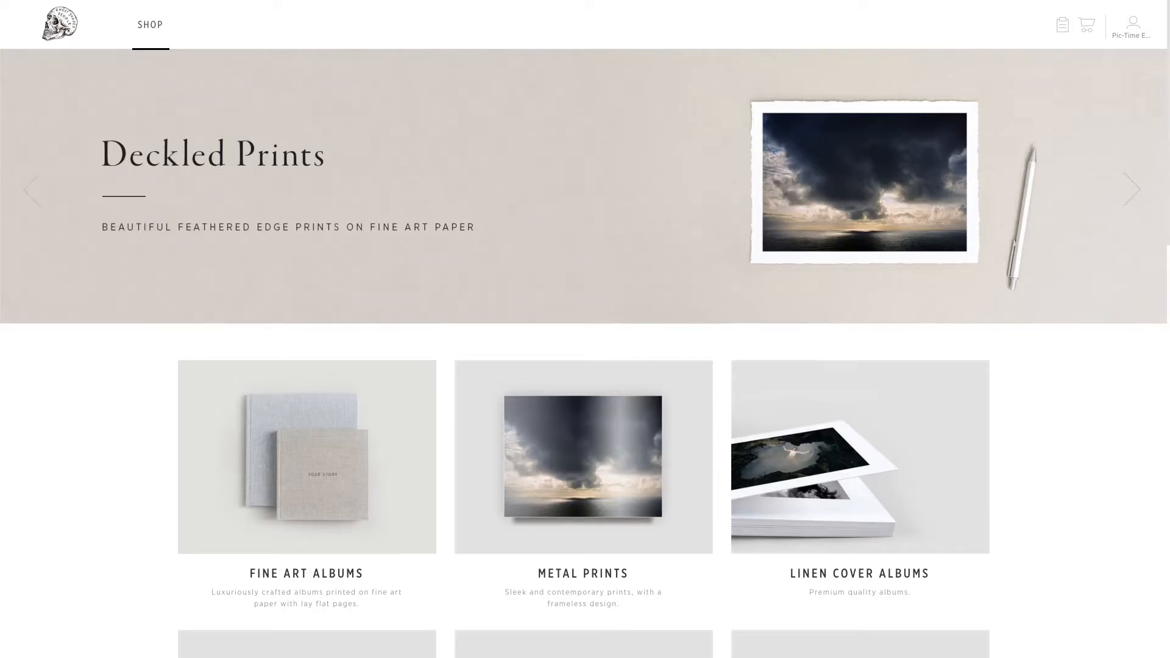
{"action": "scroll", "scroll_direction": "down", "scroll_amount": 3}
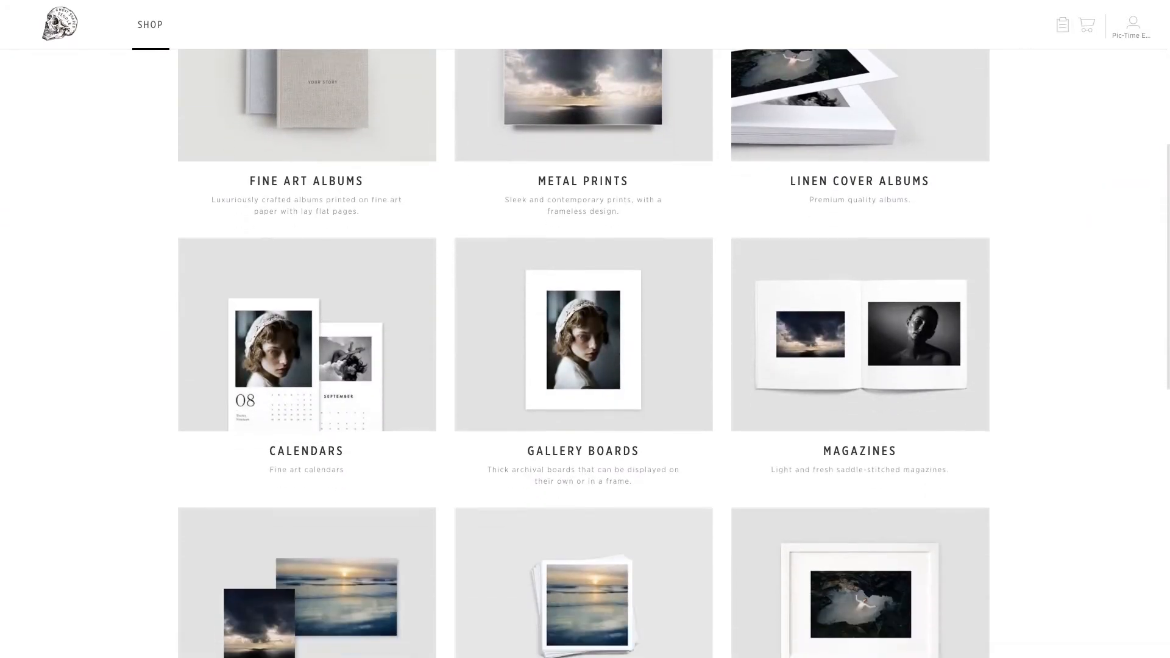
{"action": "scroll", "scroll_direction": "down", "scroll_amount": 3}
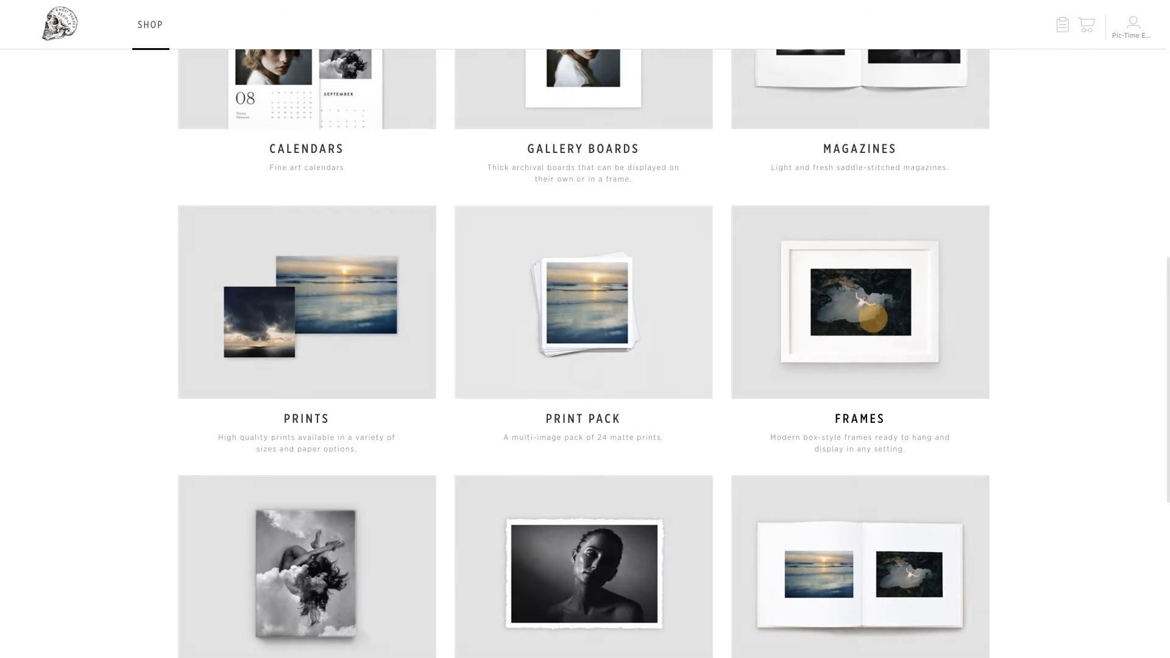
{"action": "left_click", "coordinate": [859, 301]}
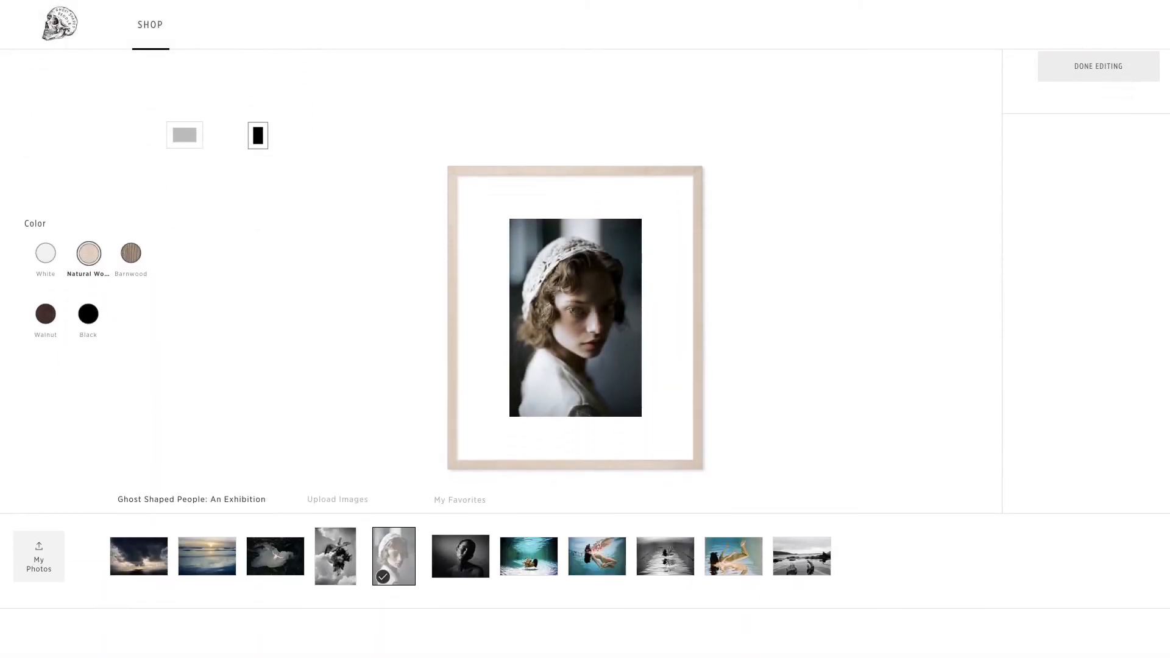
{"action": "left_click", "coordinate": [394, 556]}
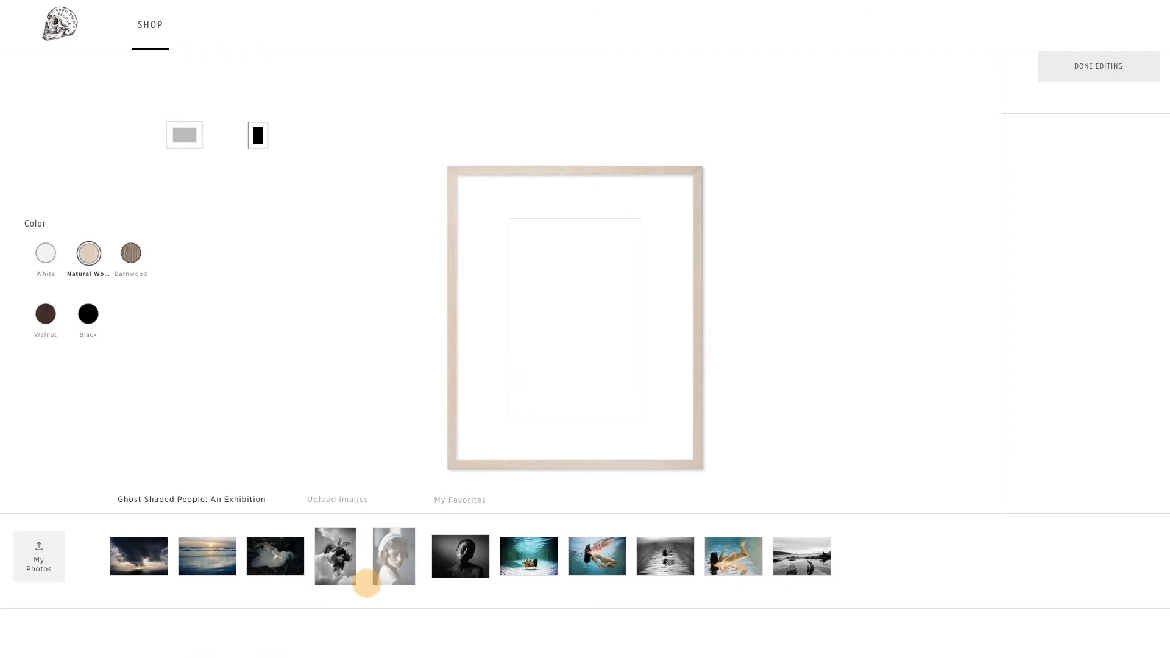
{"action": "left_click", "coordinate": [393, 556]}
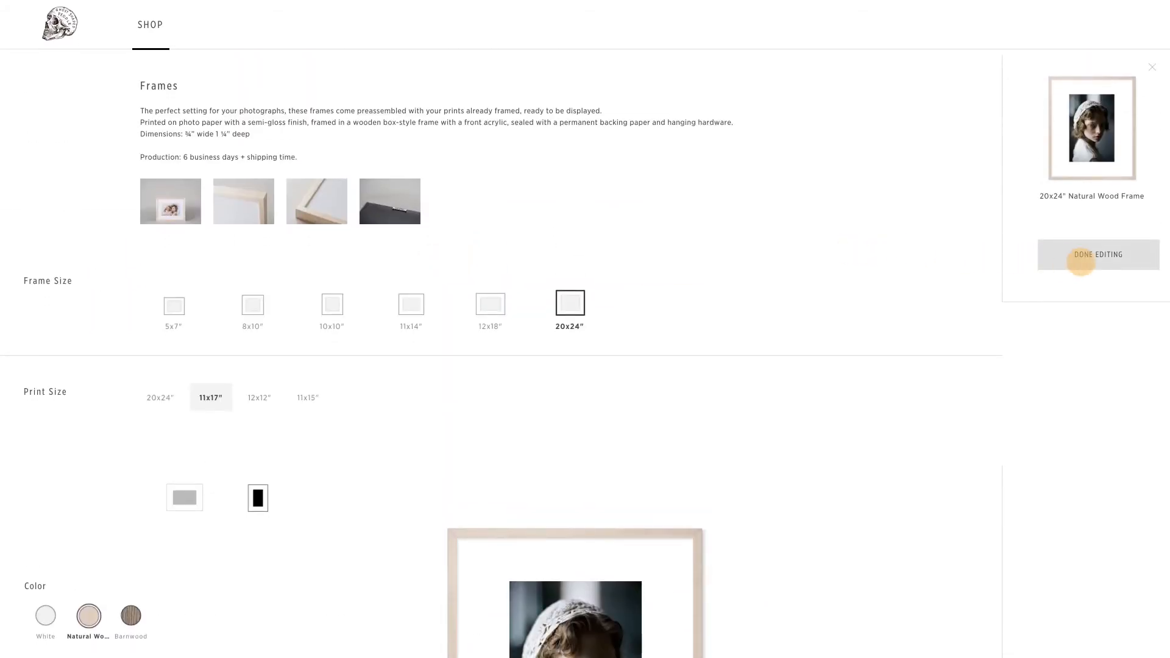
- Finish the design and give the Ryonen In Boise item its framed product image before continuing
{"action": "left_click", "coordinate": [1097, 255]}
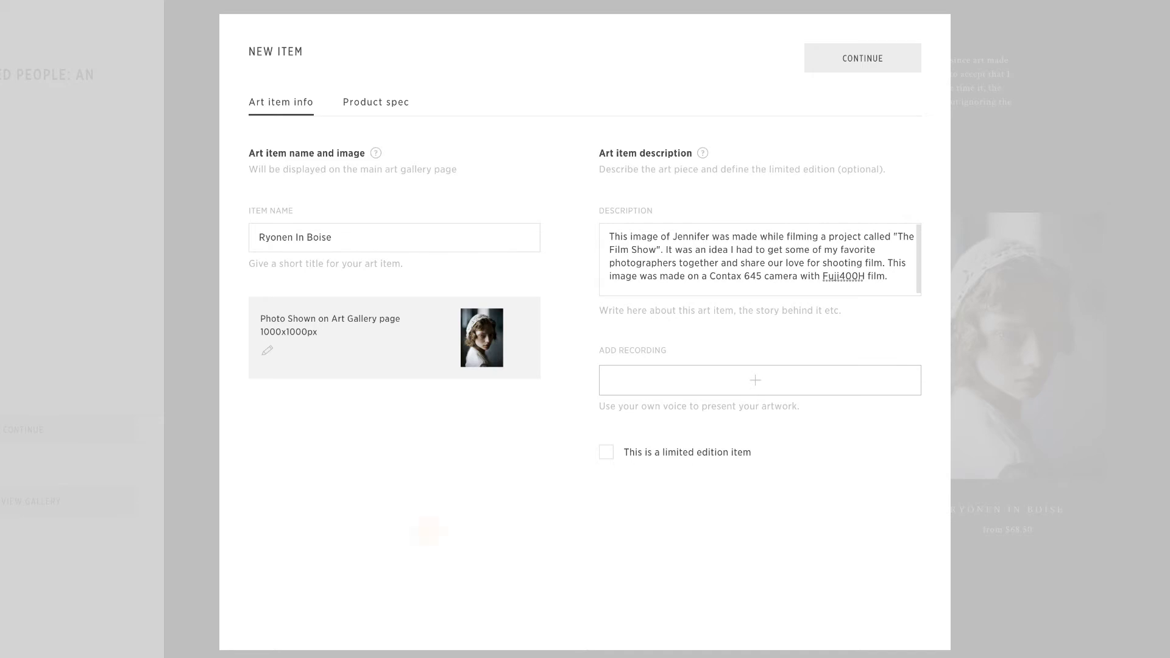
{"action": "left_click", "coordinate": [267, 350]}
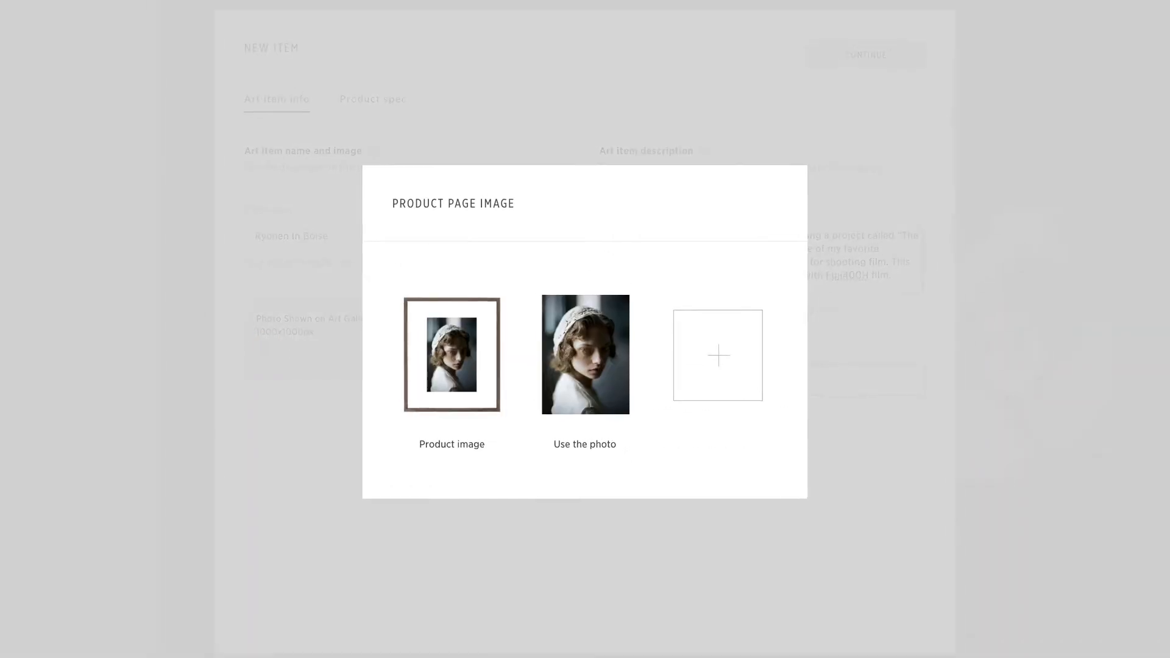
{"action": "left_click", "coordinate": [450, 355]}
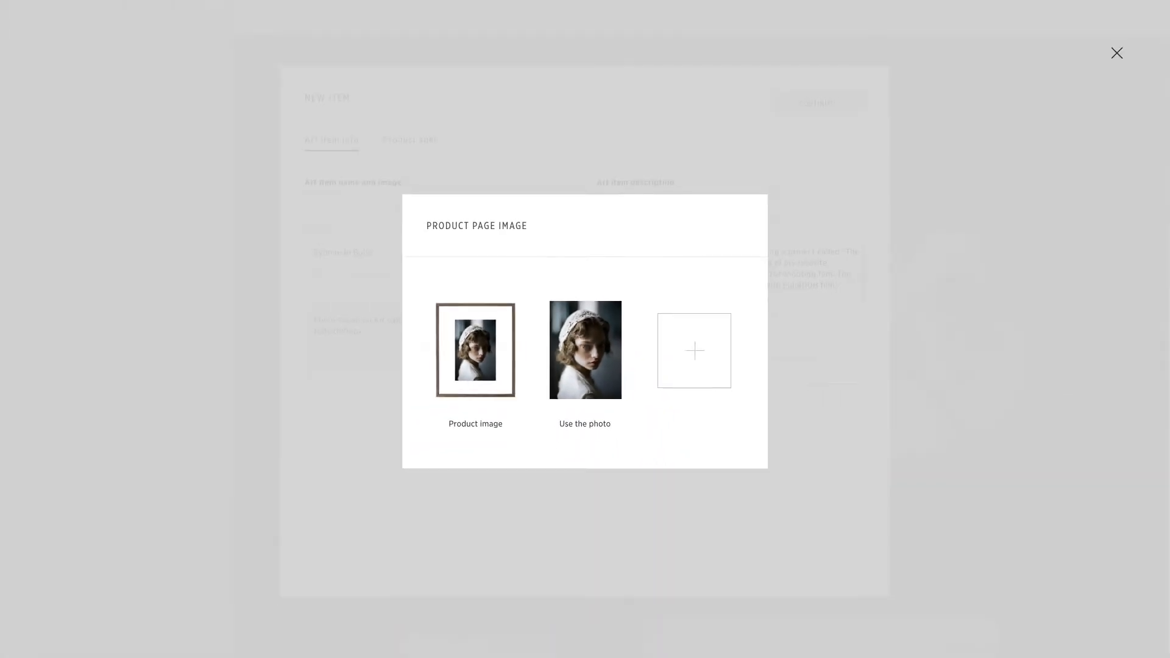
{"action": "left_click", "coordinate": [474, 350]}
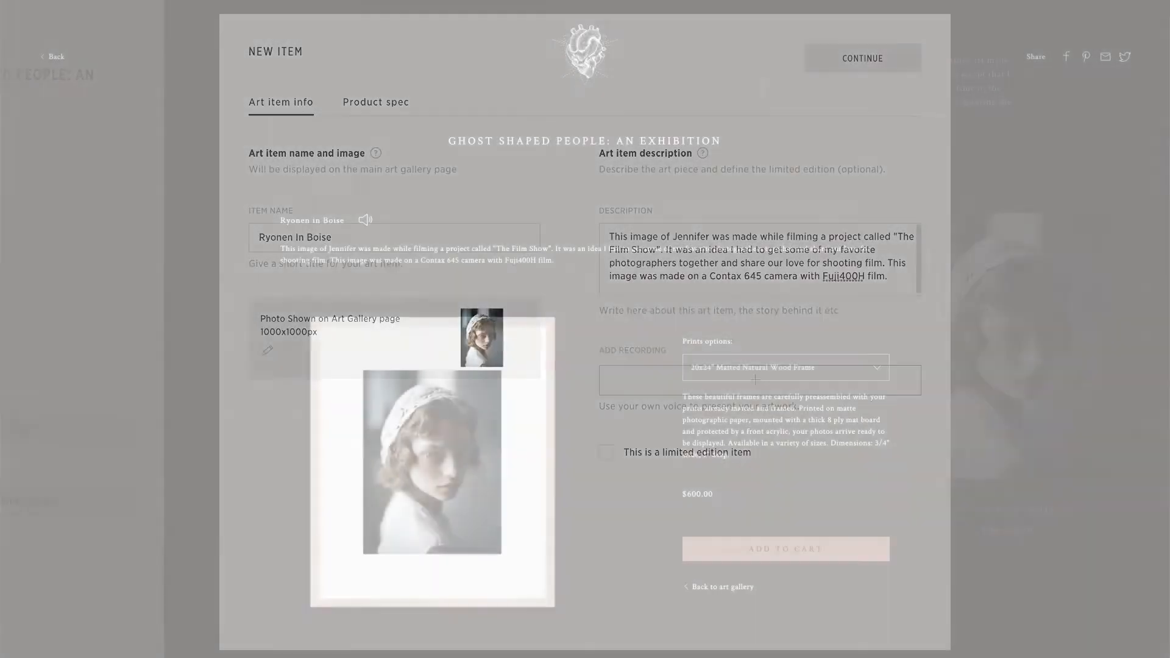
{"action": "left_click", "coordinate": [862, 59]}
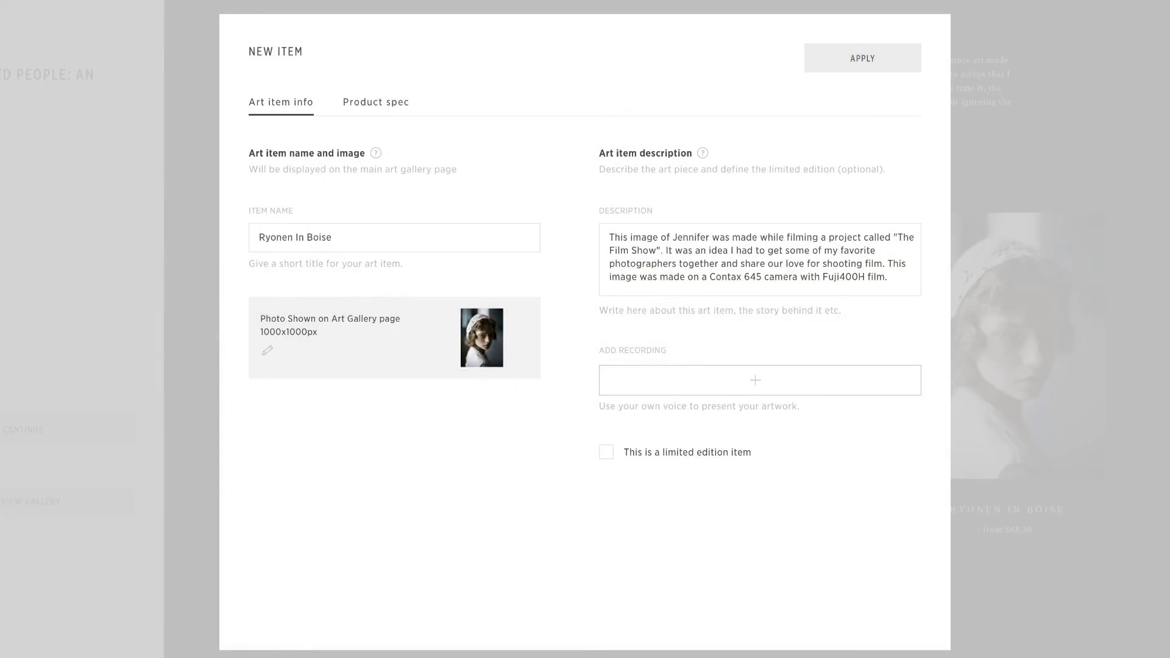
- Mark the item as a limited edition with 5 prints available and 1 already purchased
{"action": "left_click", "coordinate": [605, 452]}
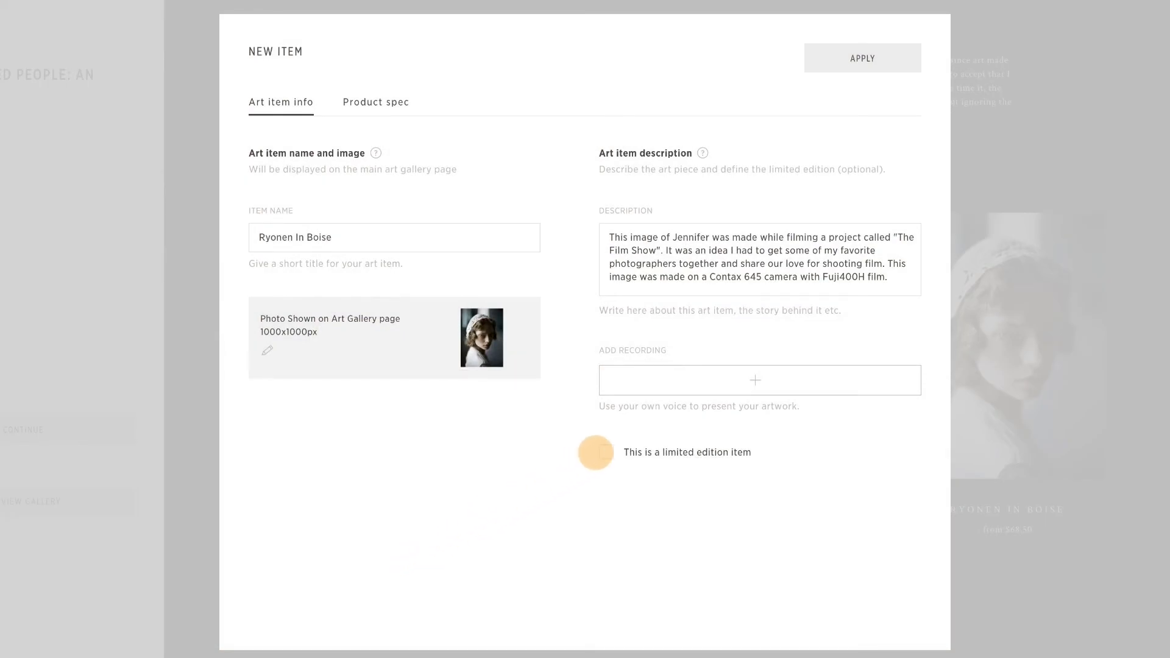
{"action": "left_click", "coordinate": [595, 451]}
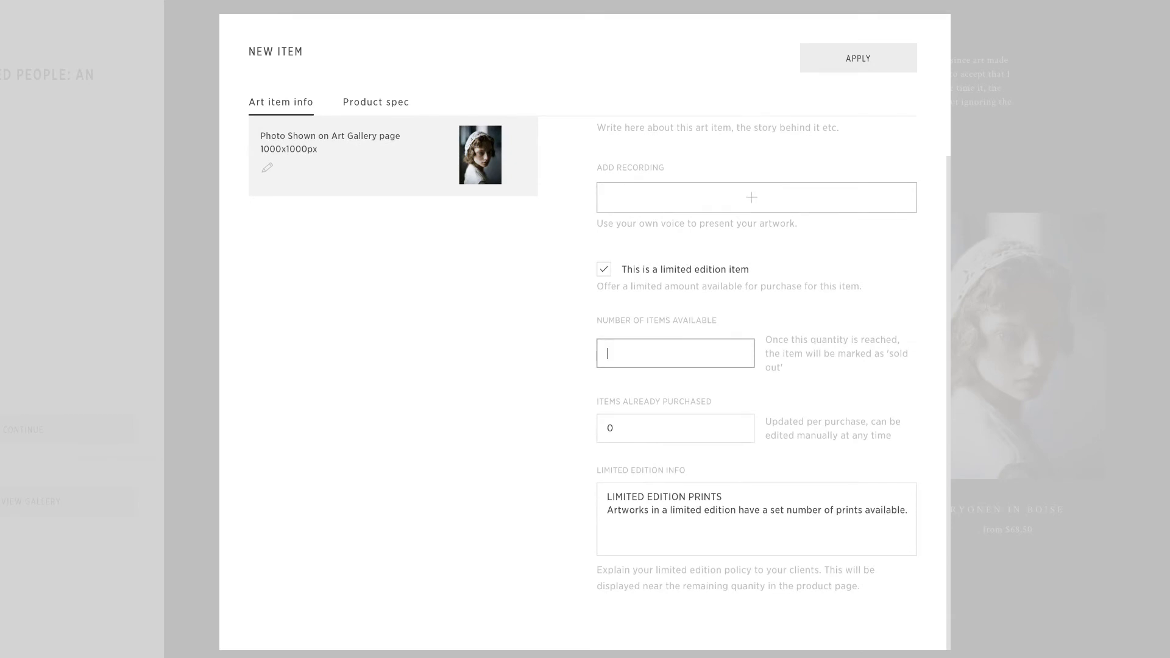
{"action": "type", "text": "5"}
{"action": "left_click", "coordinate": [675, 428]}
{"action": "type", "text": "1"}
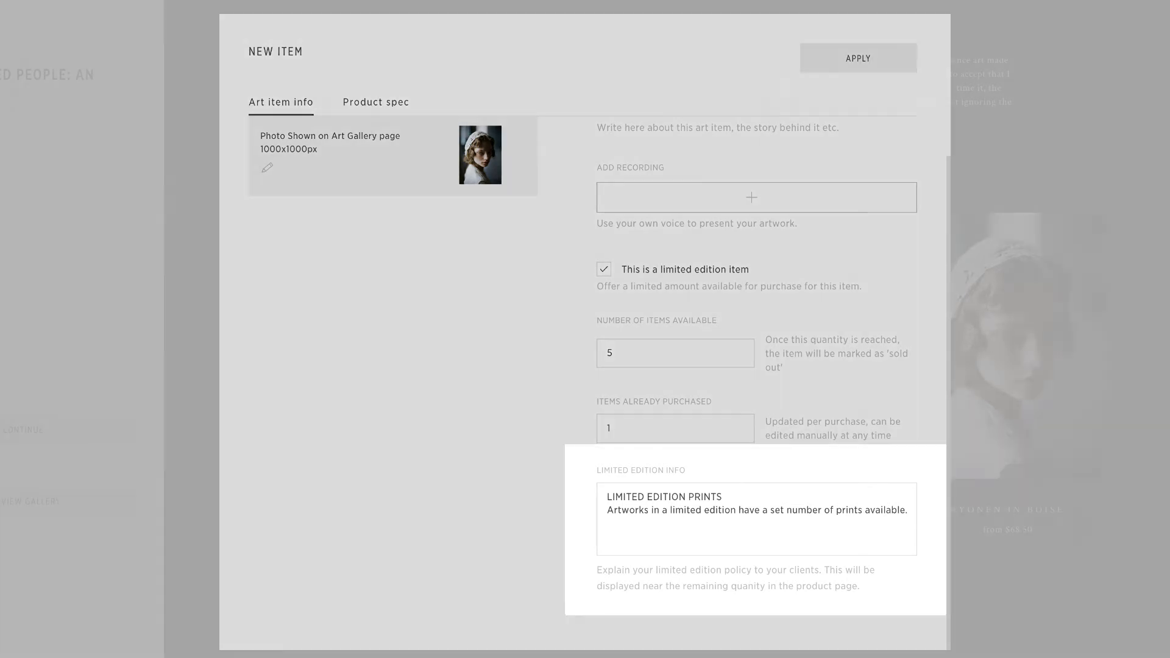
{"action": "left_click", "coordinate": [857, 58]}
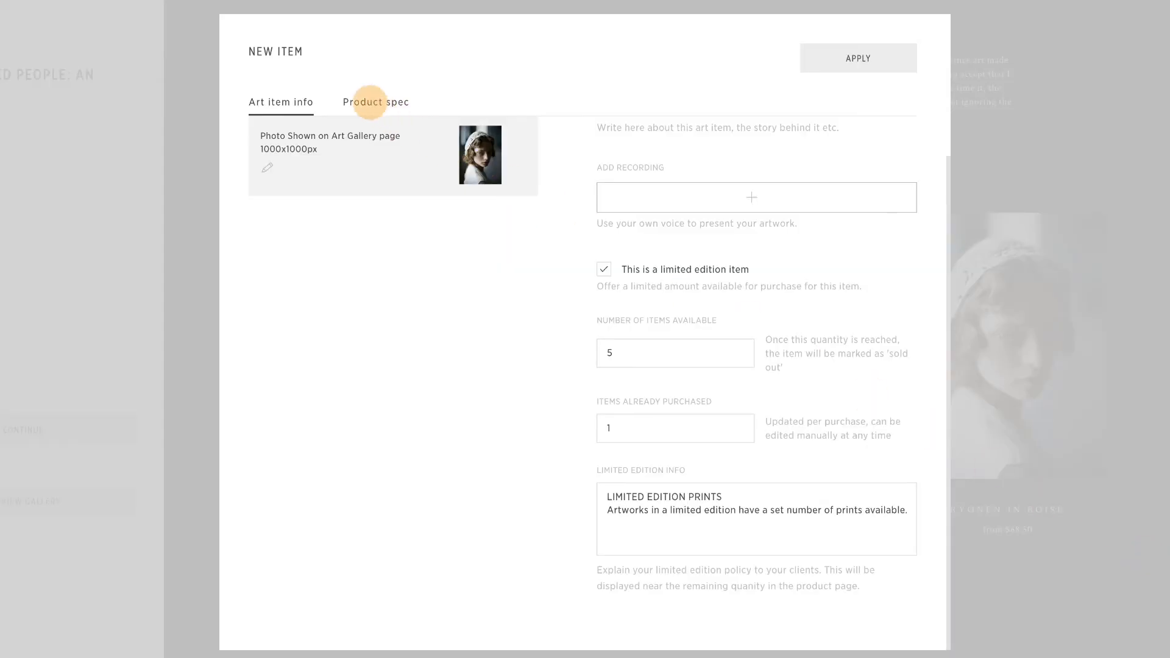
- Review the four 20x24" frame variants (Natural Wood $225), preview the page, and apply the item
{"action": "left_click", "coordinate": [375, 102]}
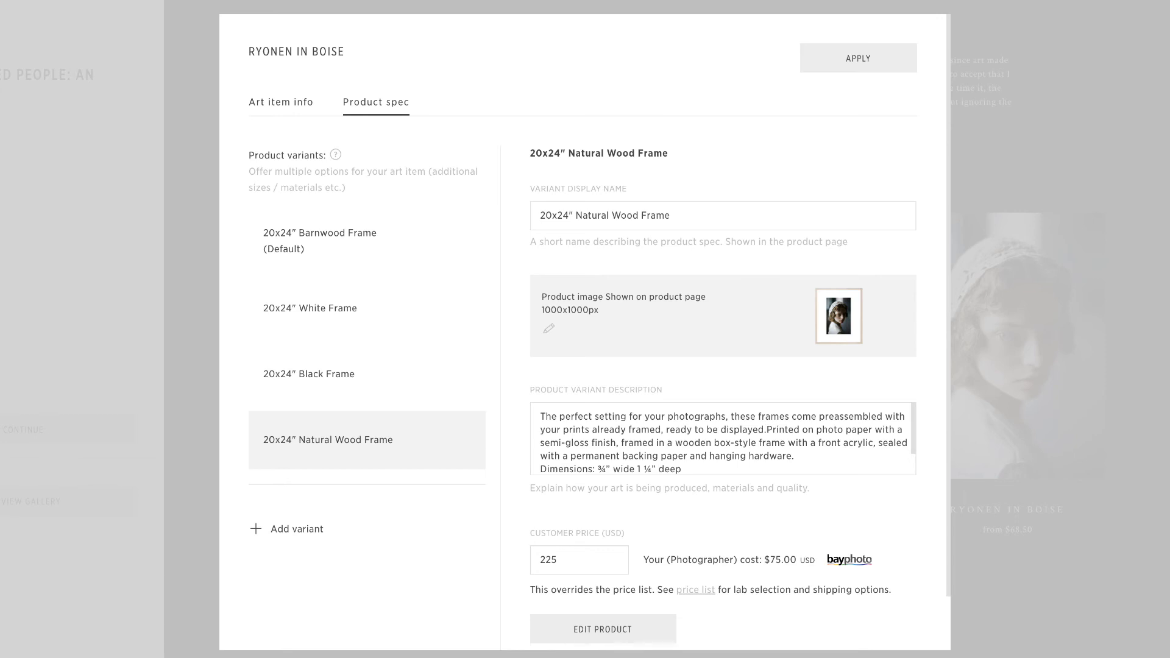
{"action": "left_click", "coordinate": [857, 57]}
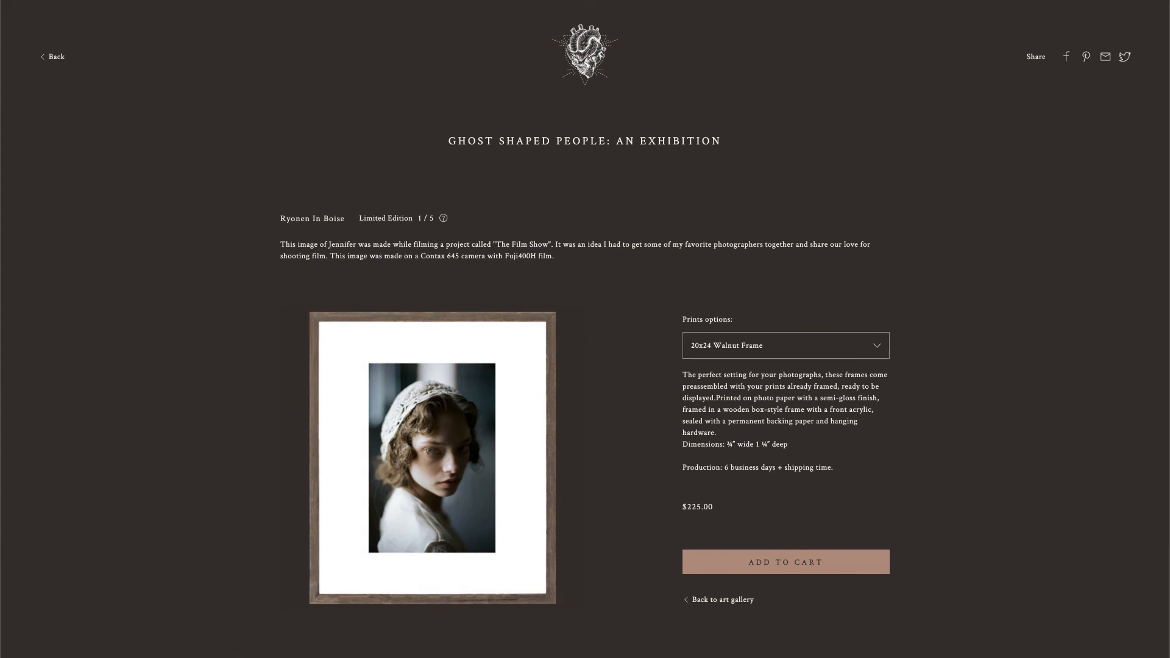
{"action": "left_click", "coordinate": [784, 345]}
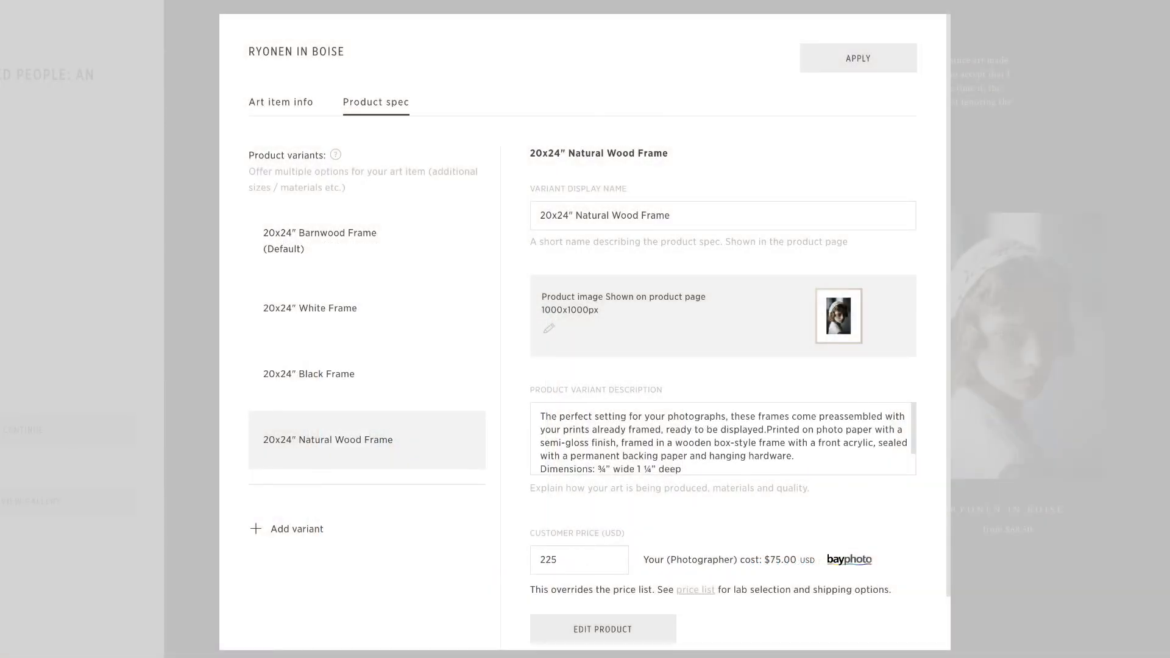
{"action": "left_click", "coordinate": [579, 559]}
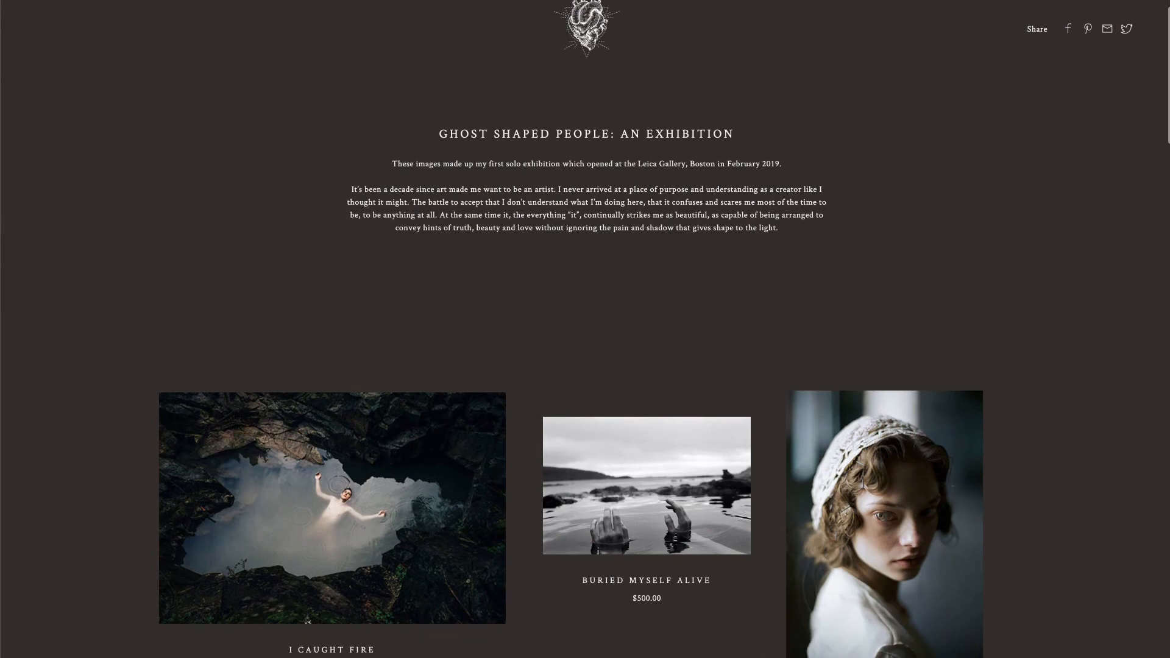
{"action": "scroll", "scroll_direction": "down", "scroll_amount": 3}
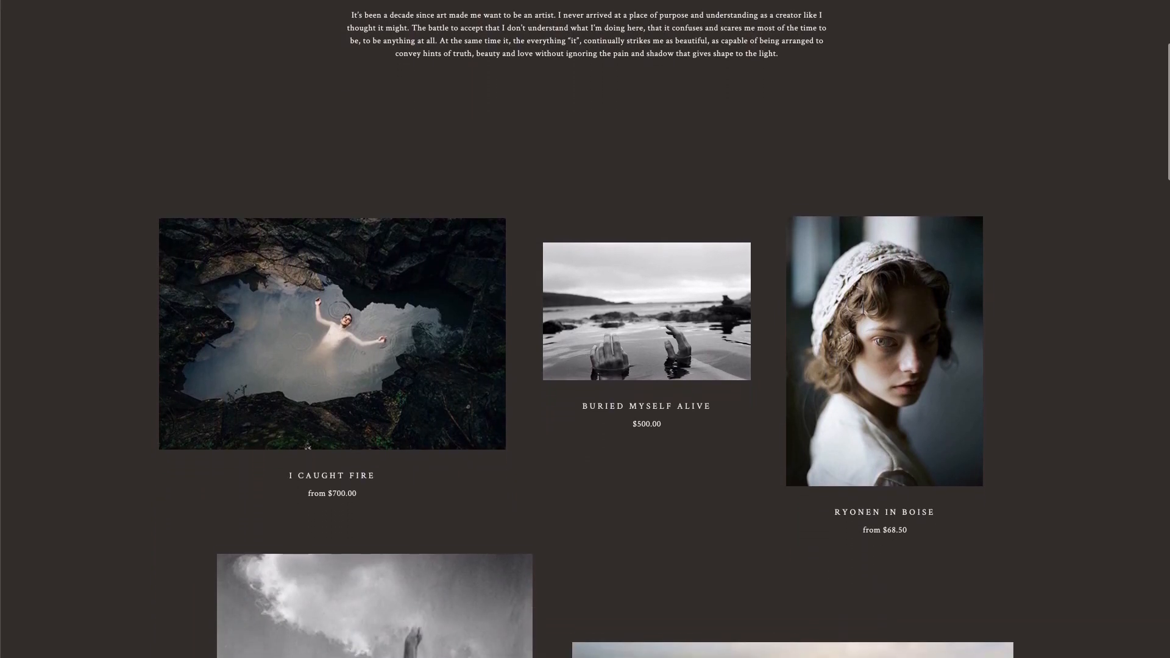
{"action": "scroll", "scroll_direction": "down", "scroll_amount": 3}
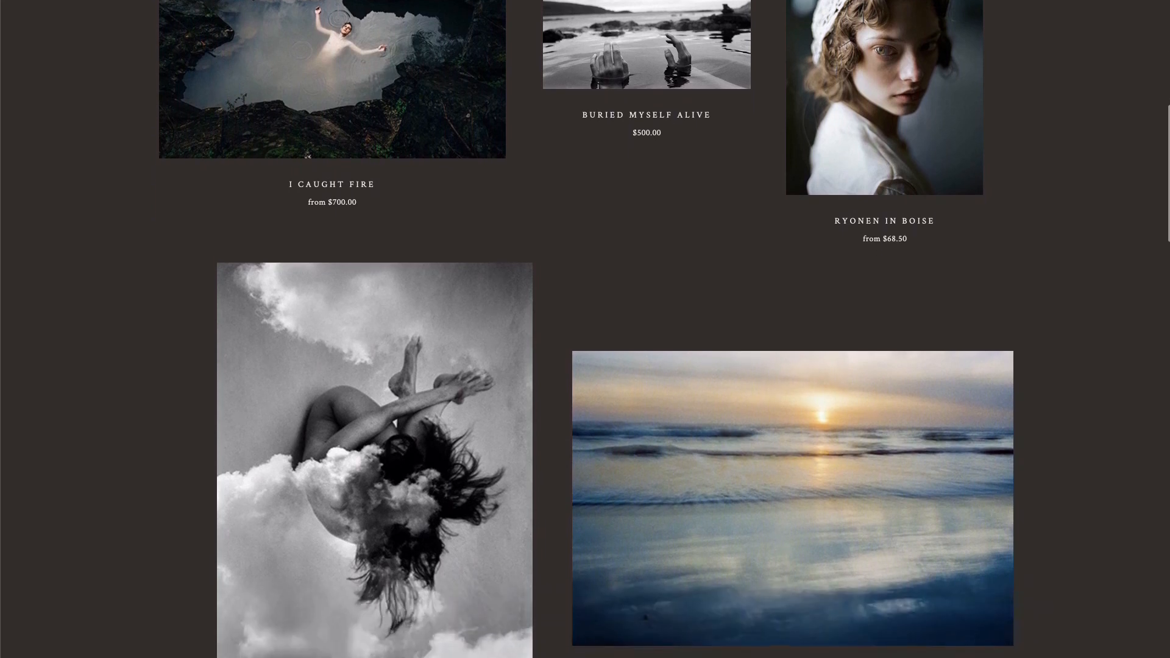
{"action": "scroll", "scroll_direction": "down", "scroll_amount": 3}
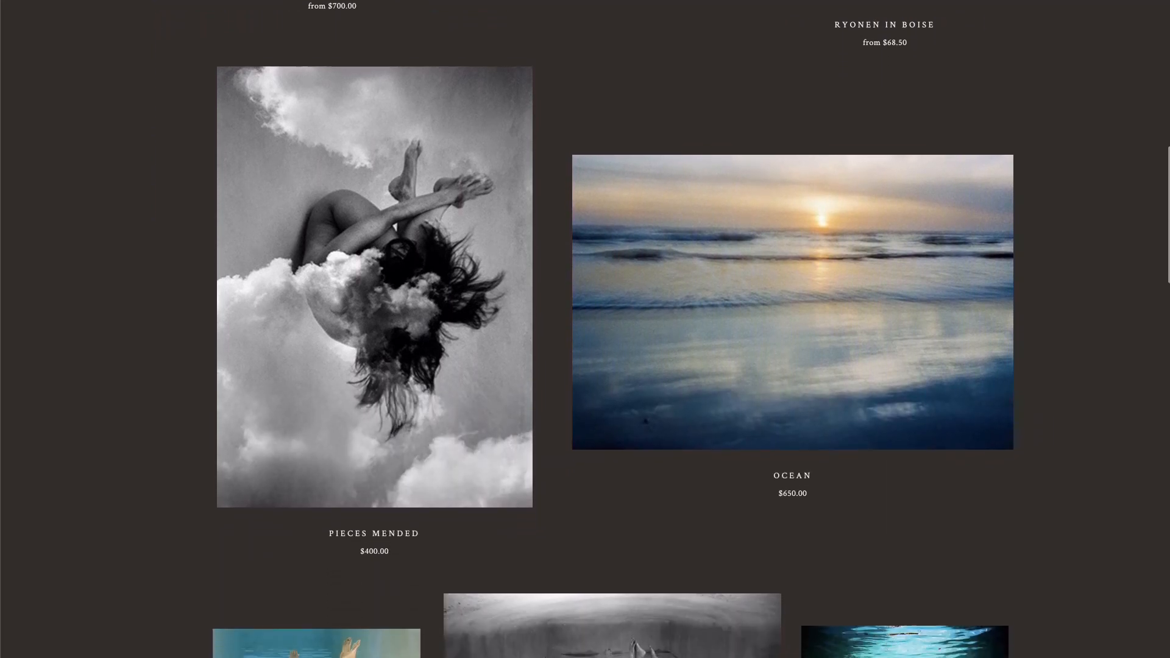